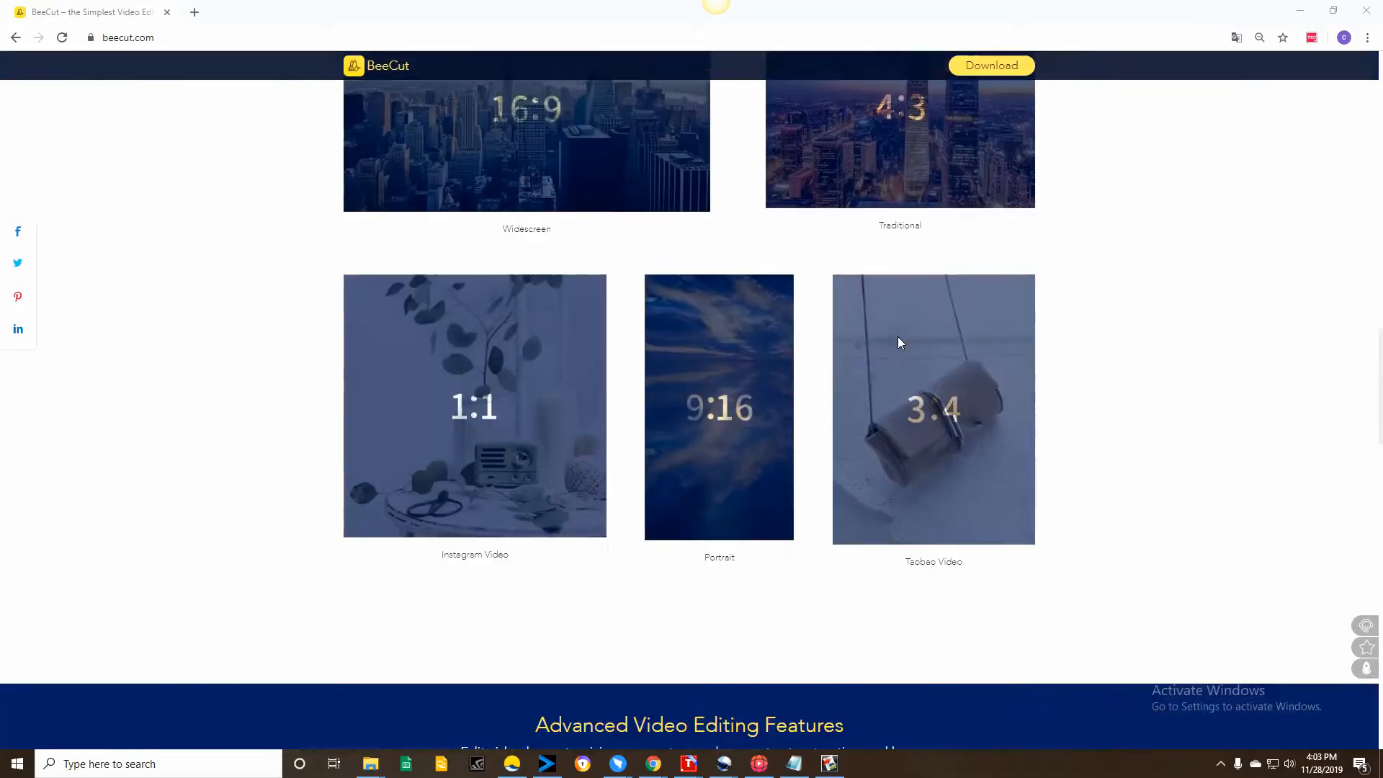
Step: Launch BeeCut from its desktop shortcut, opening an empty Untitled project
scroll(down, 3)
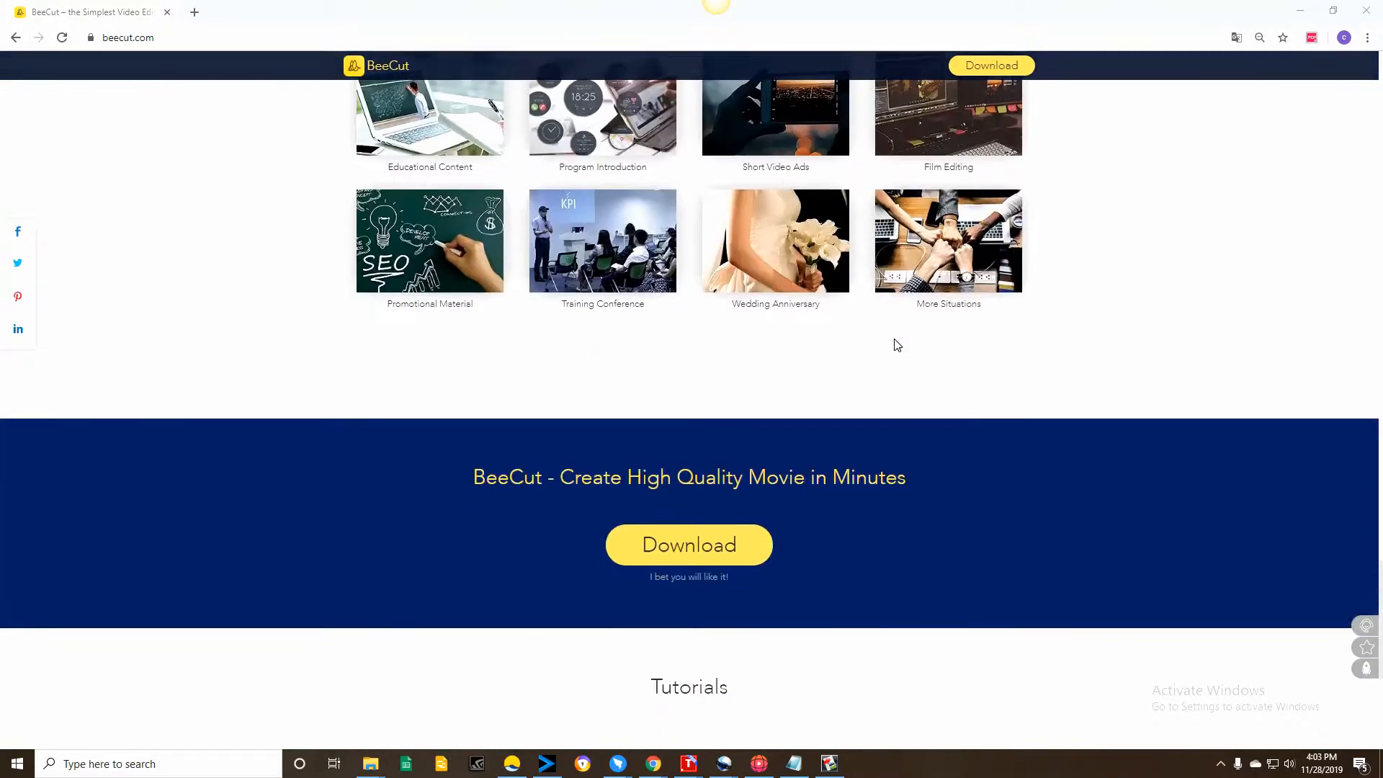
scroll(down, 3)
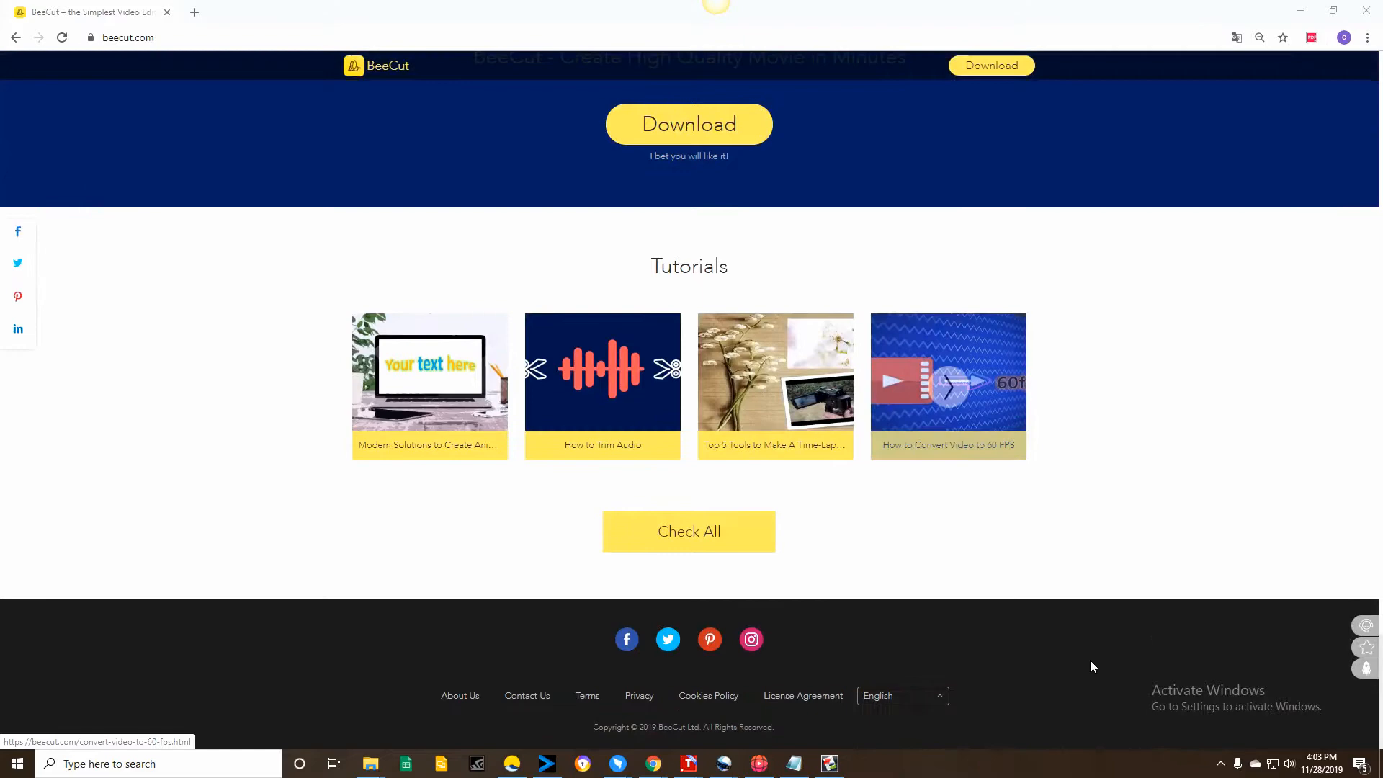
click(1219, 763)
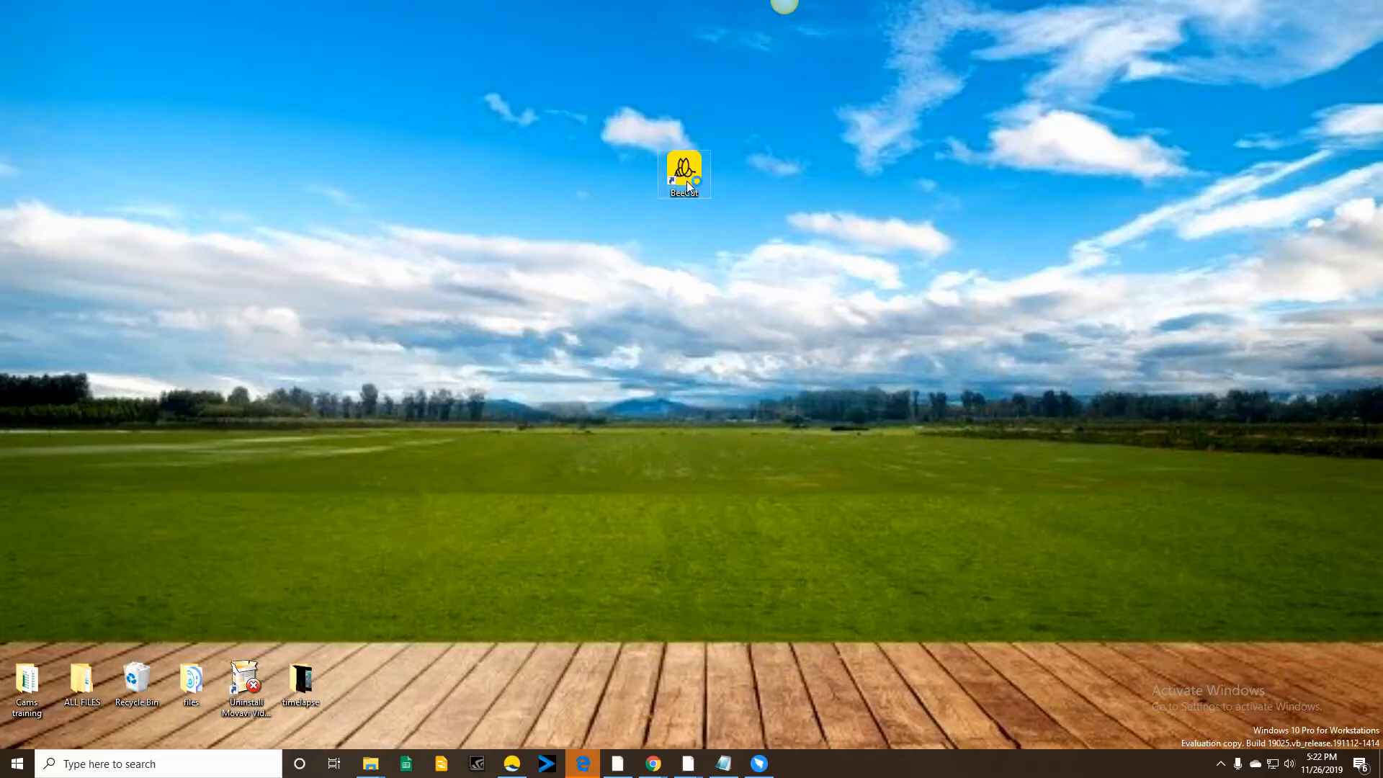
mouse_move(684, 172)
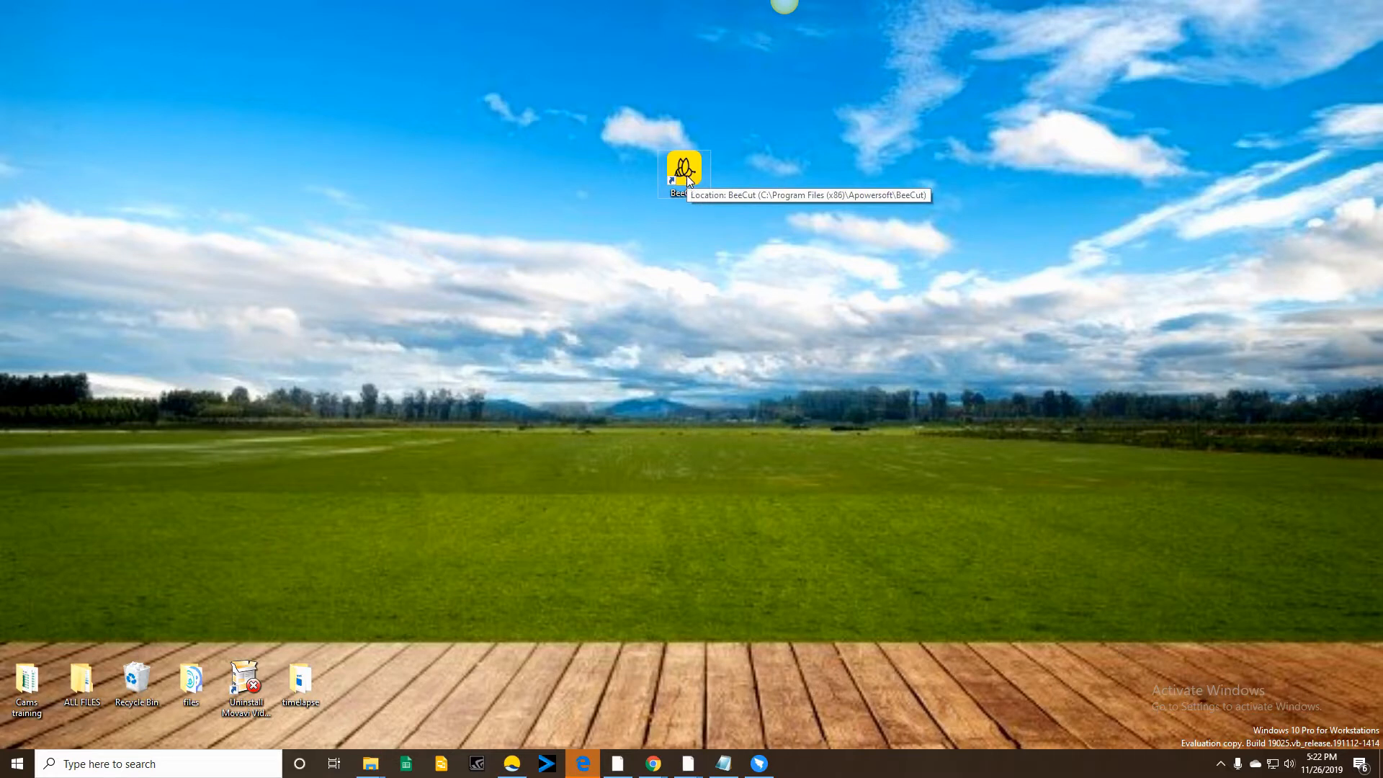
mouse_move(703, 179)
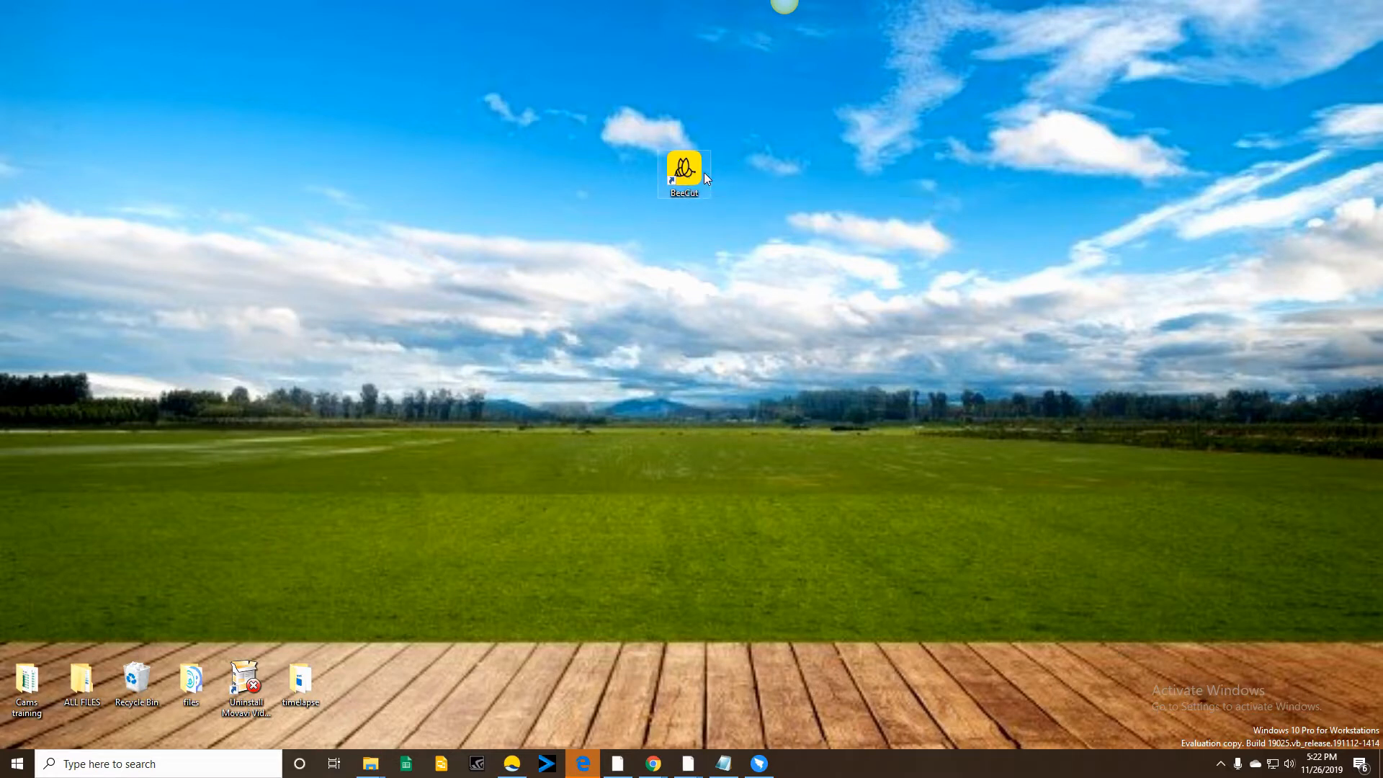
mouse_move(696, 420)
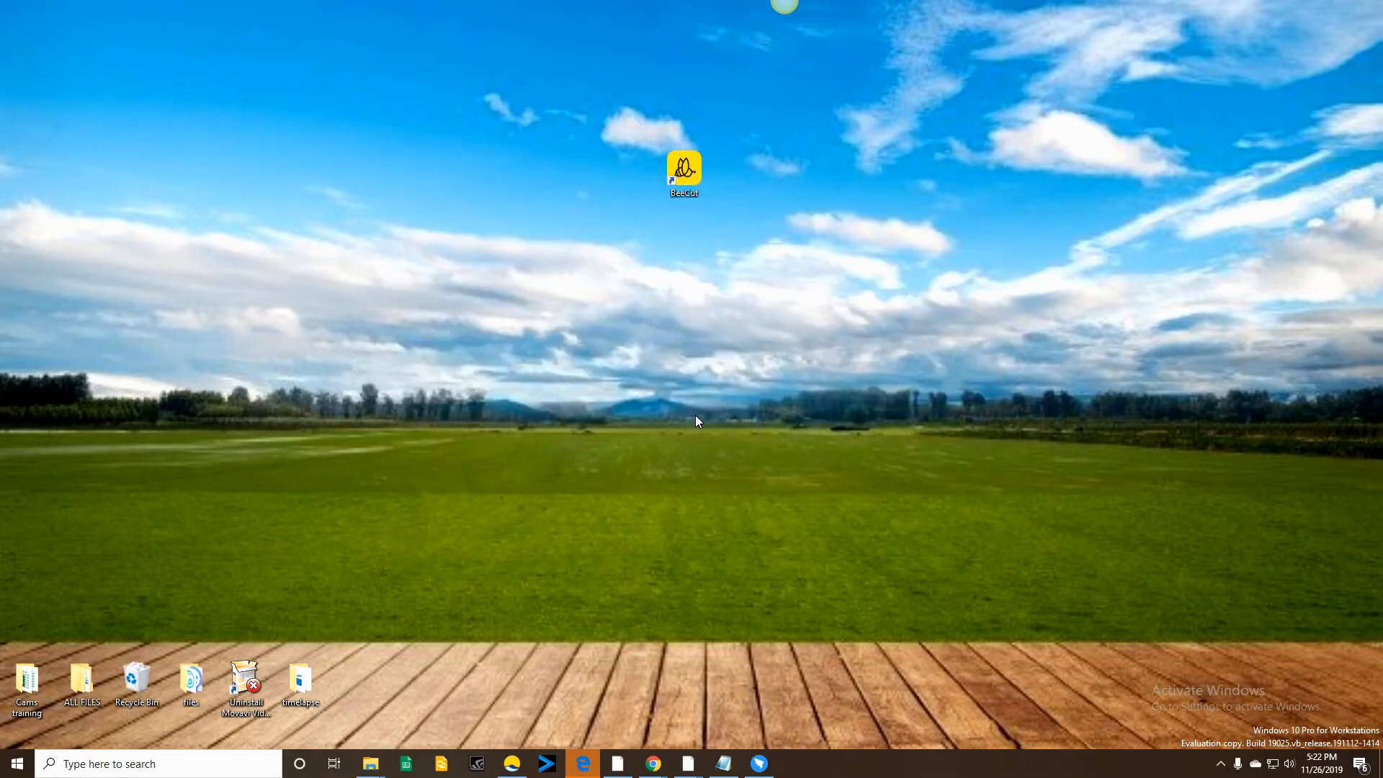
double_click(684, 168)
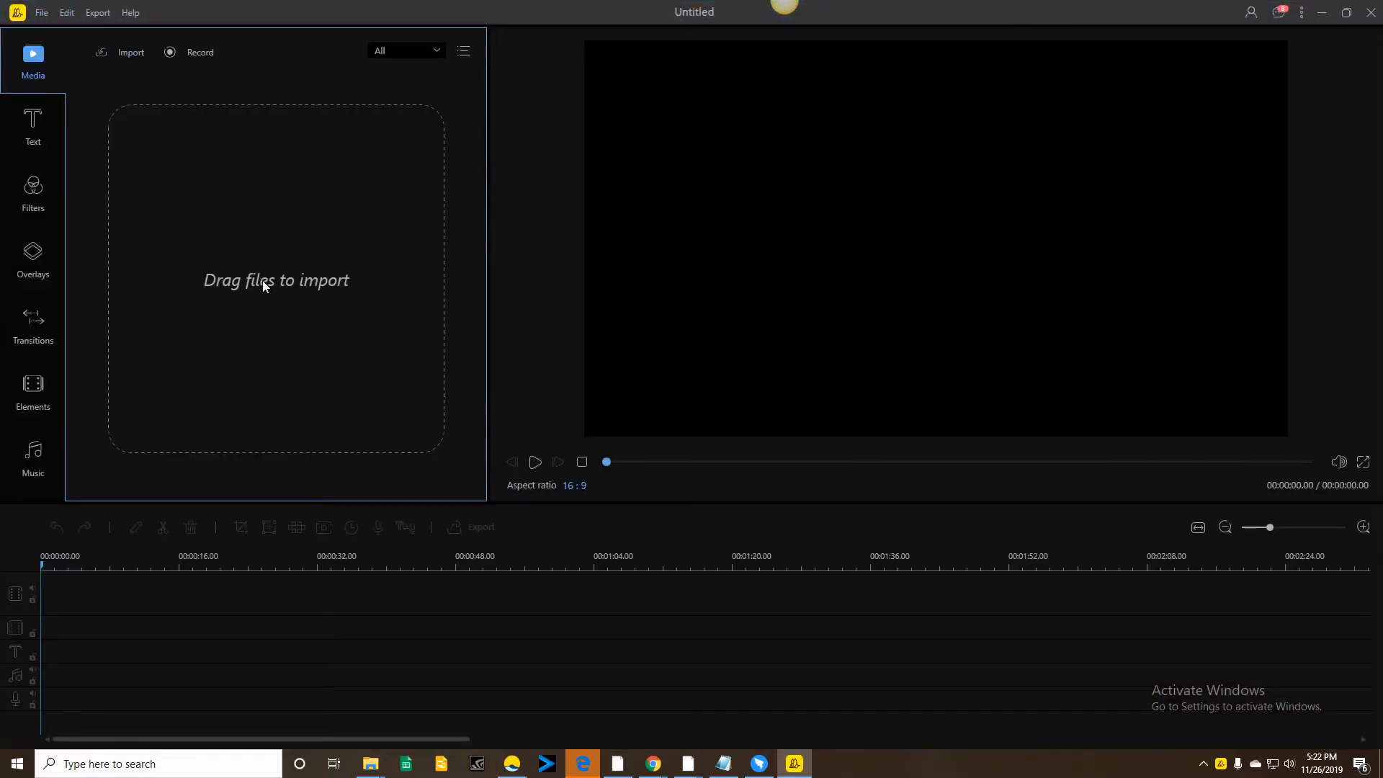
mouse_move(137, 81)
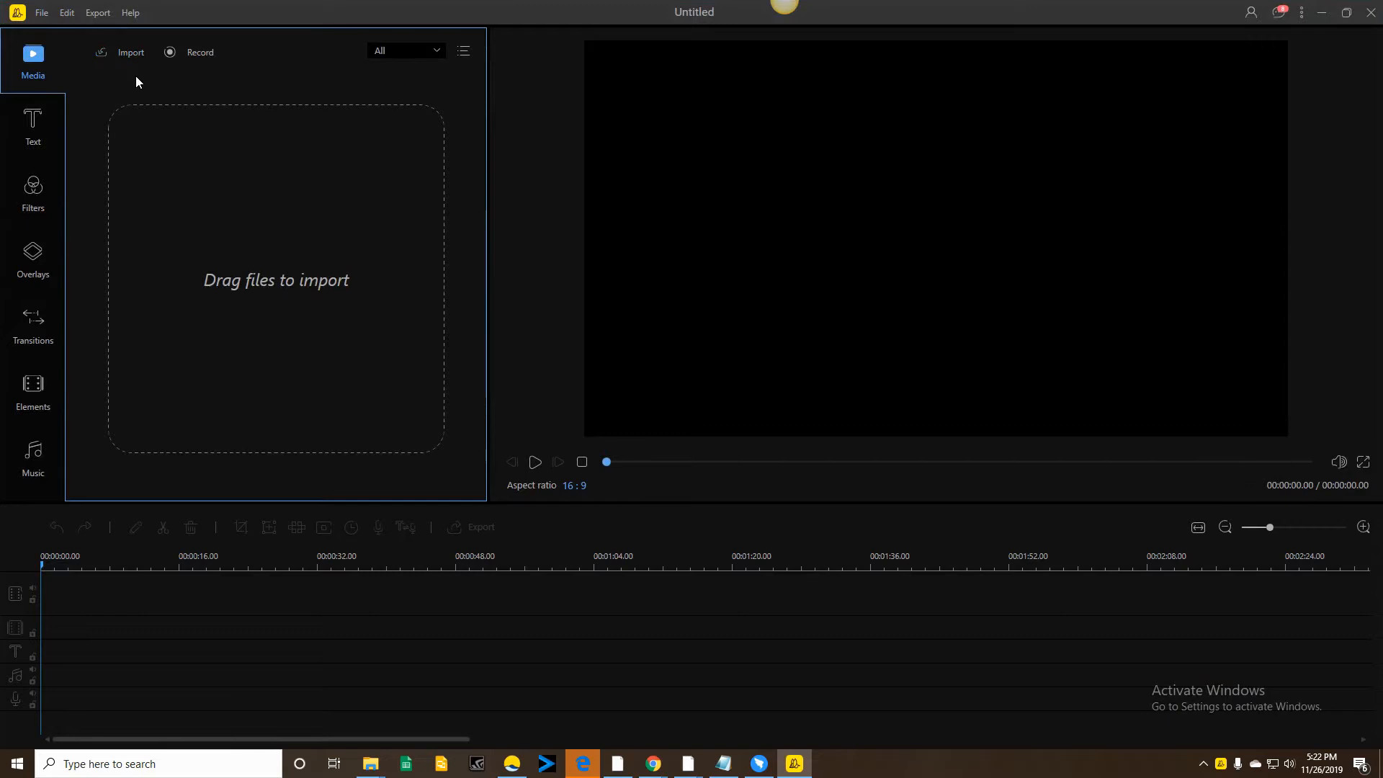
Step: Import the flower time-lapse video onto BeeCut's video track, running 1:46
click(130, 52)
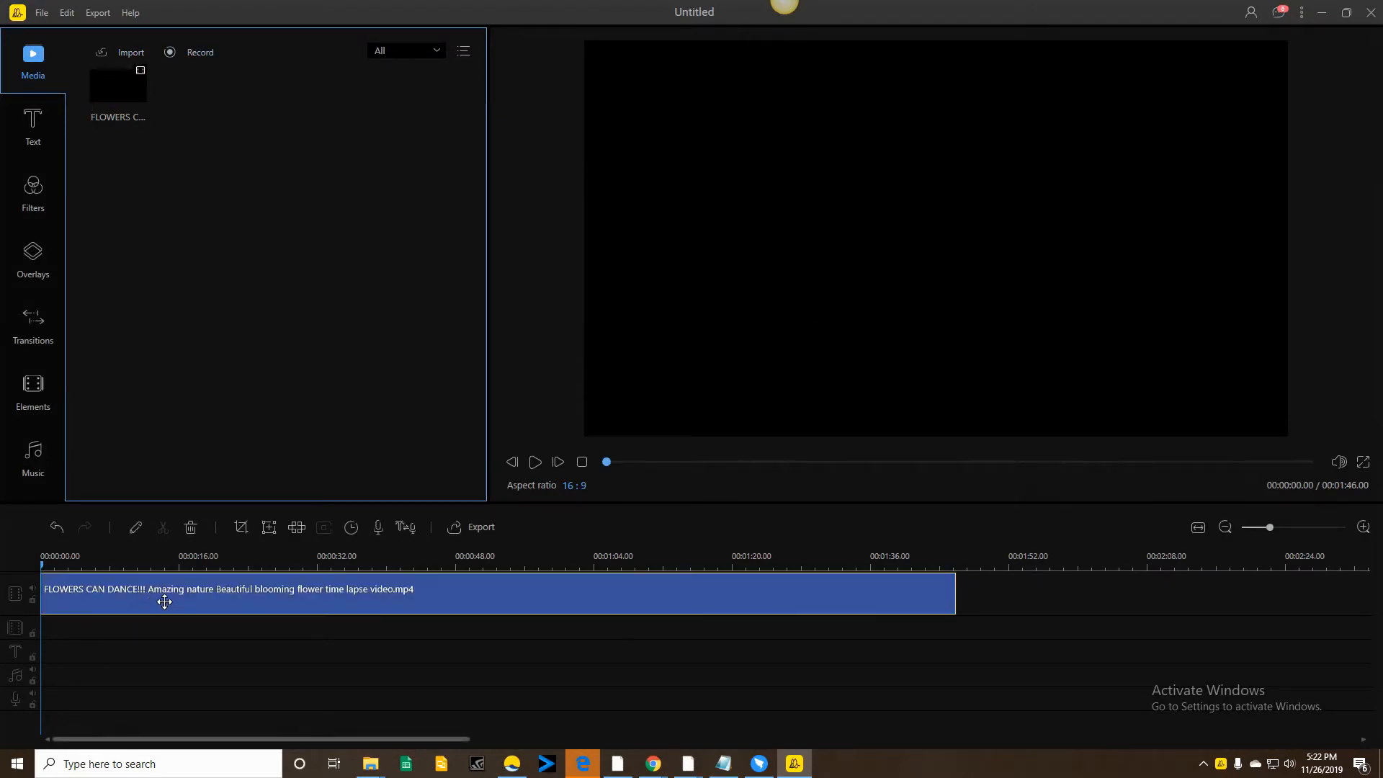
Step: Set the flower clip's speed to 2.0x in its Edit settings, shortening it to 53 seconds
right_click(247, 593)
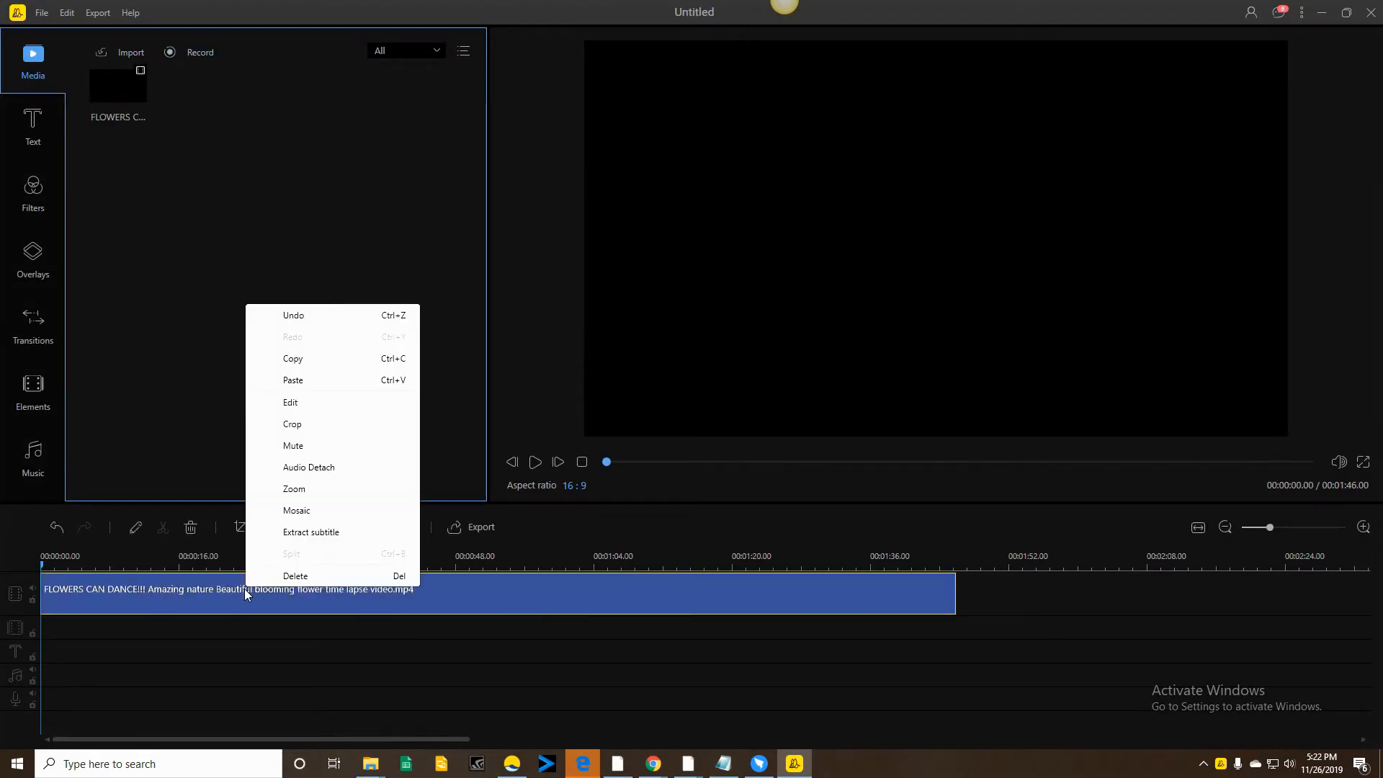
click(290, 402)
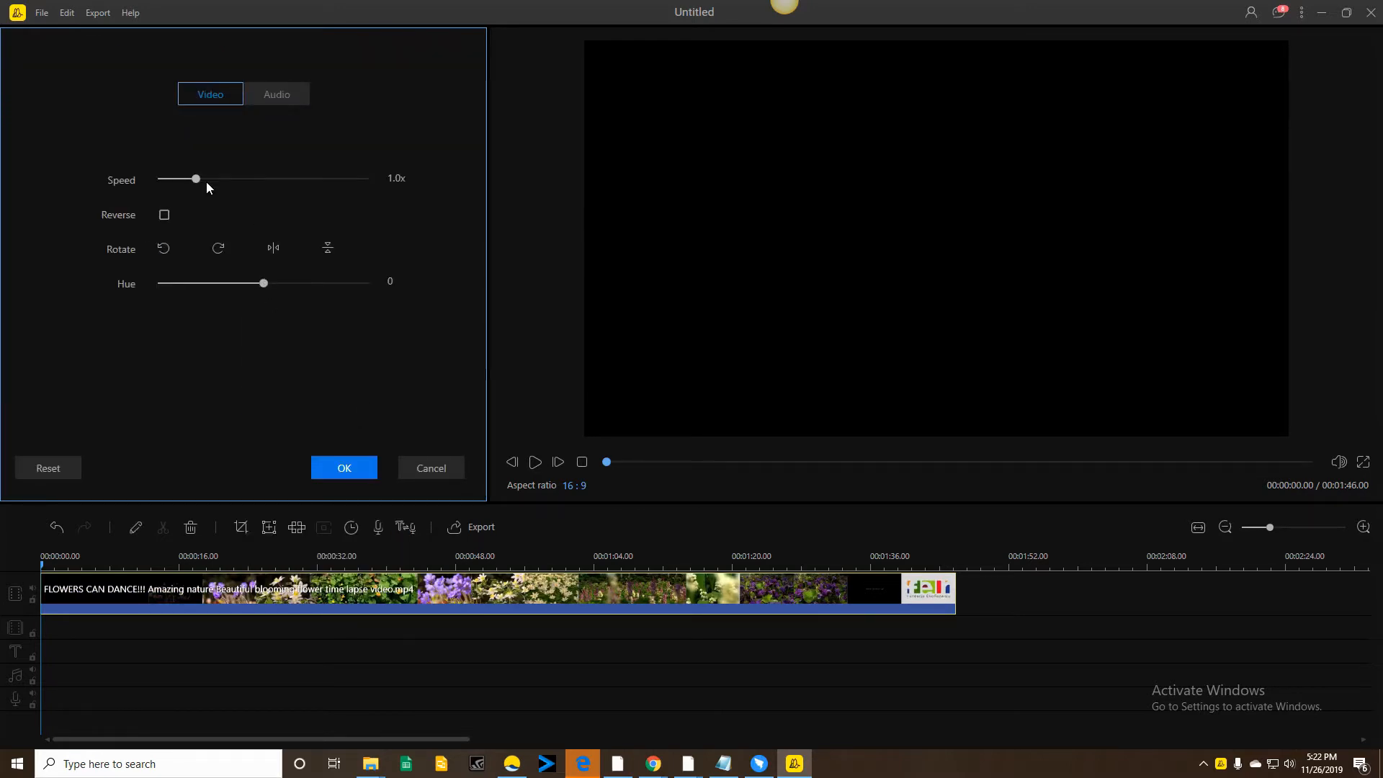
drag(196, 179, 209, 179)
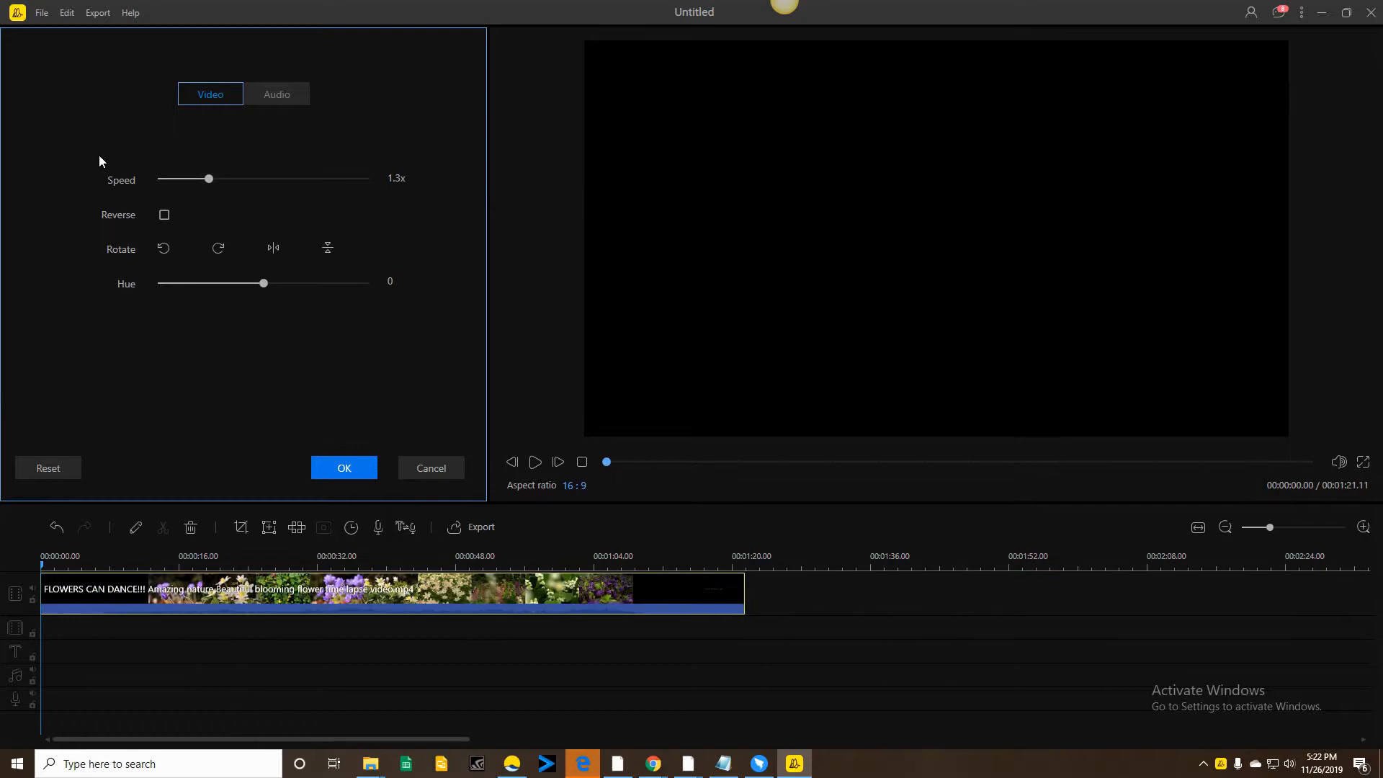
drag(209, 178, 237, 178)
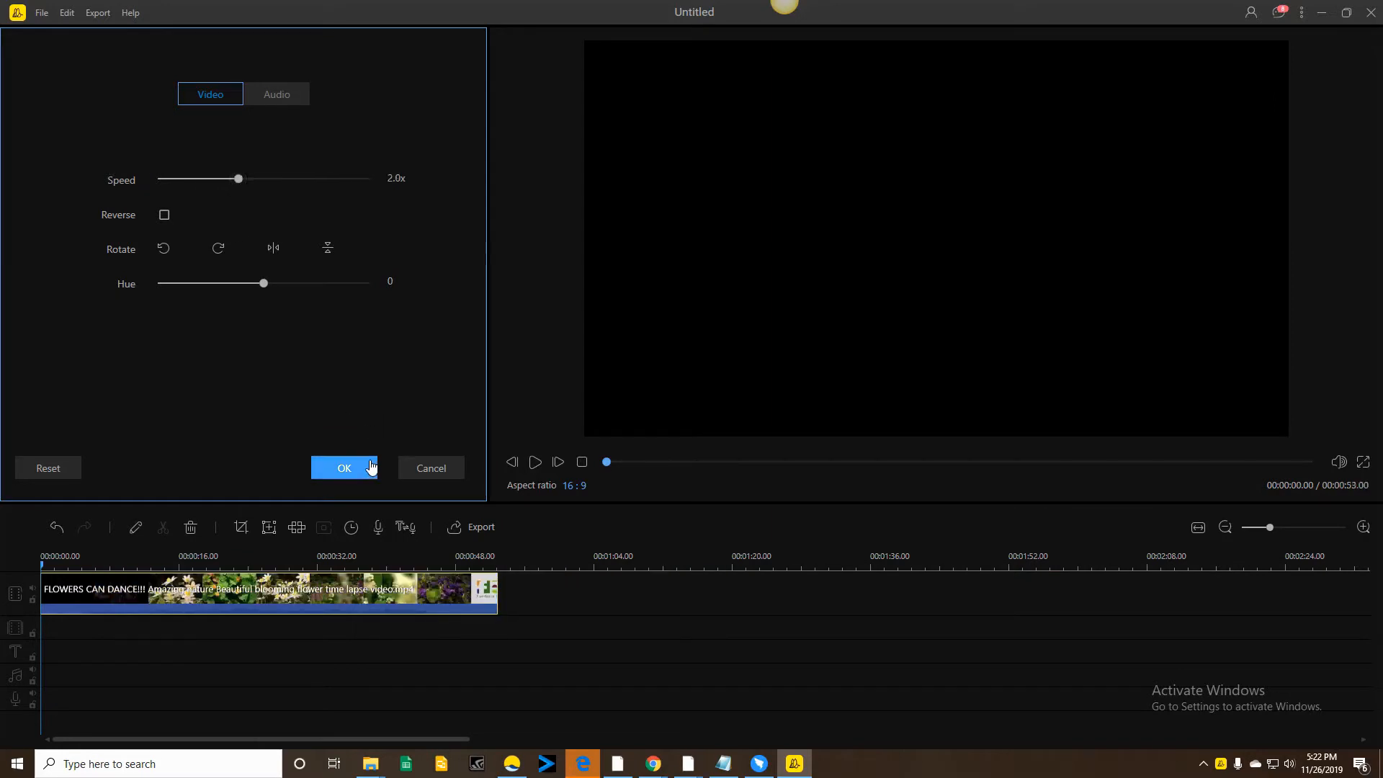
click(344, 467)
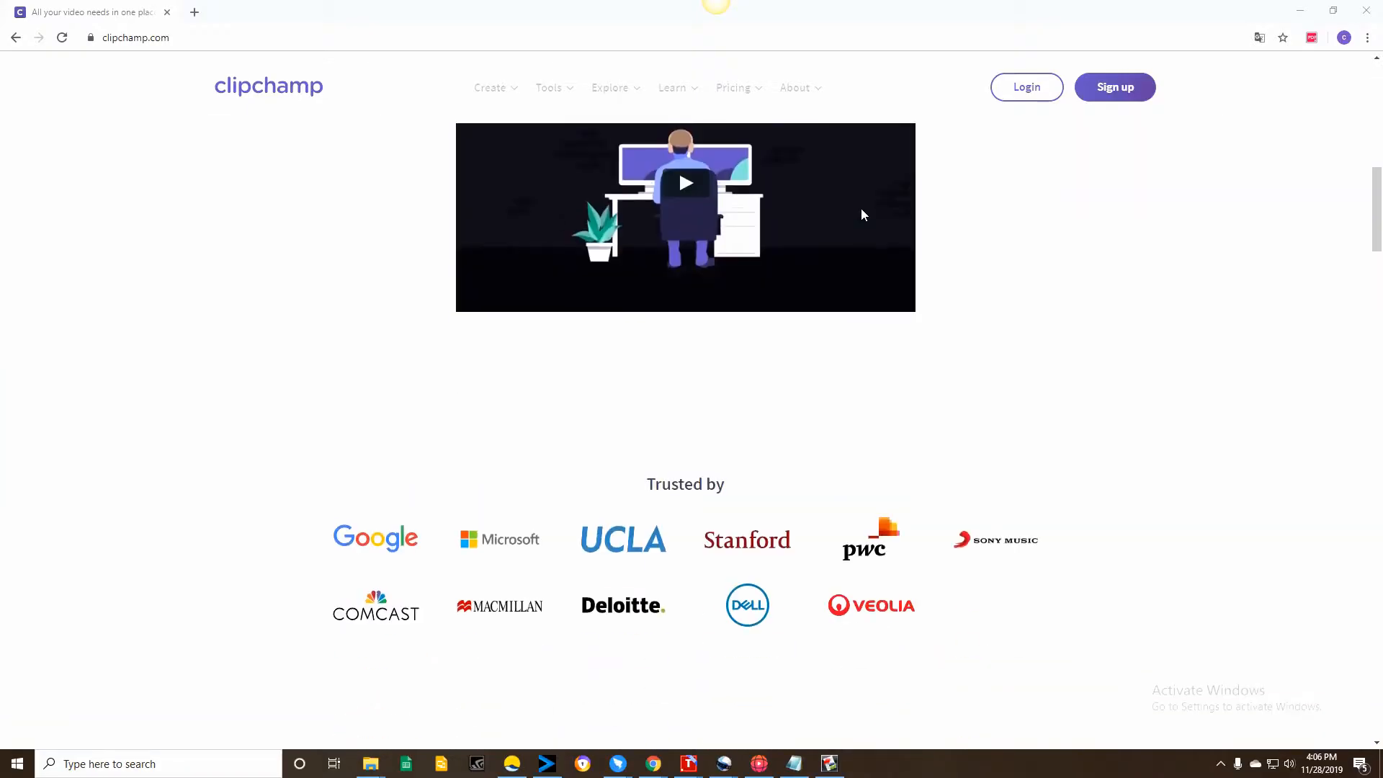
scroll(down, 3)
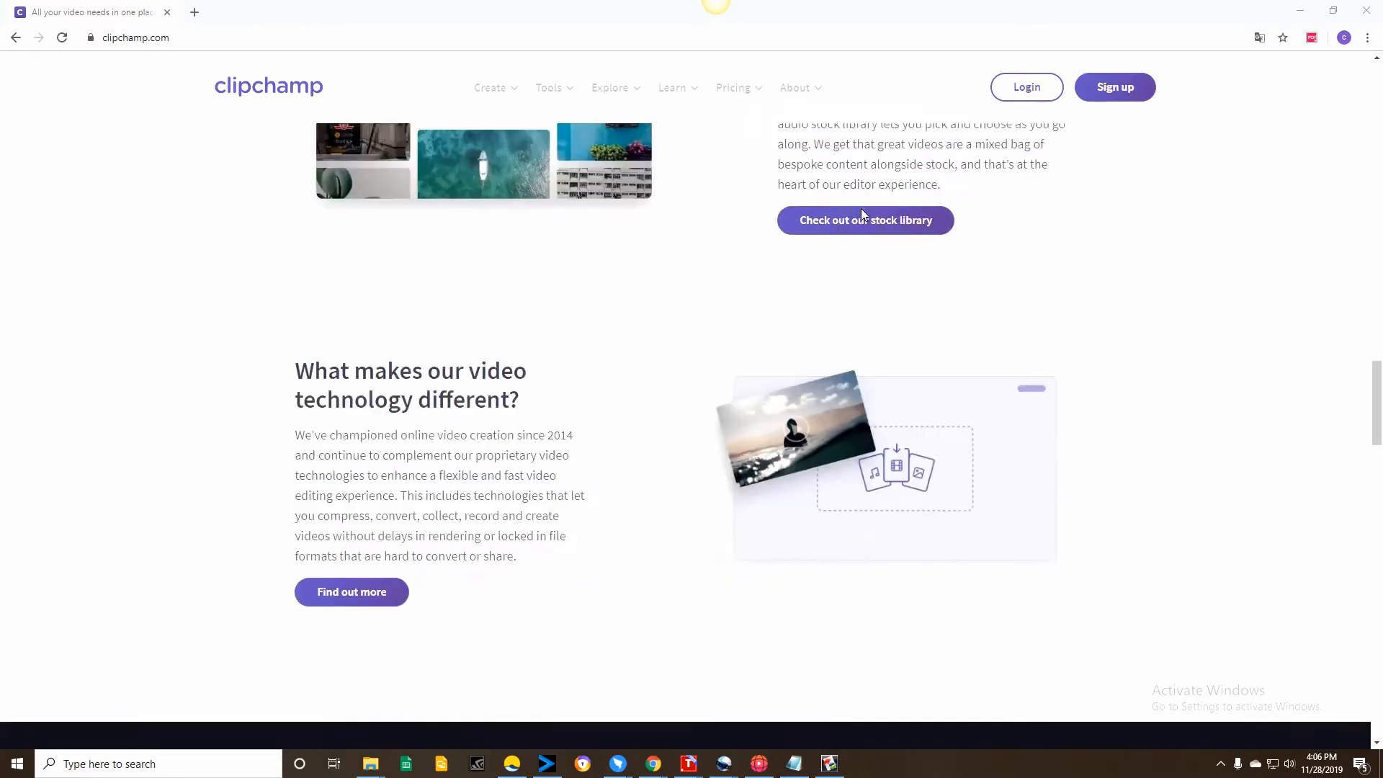
scroll(down, 3)
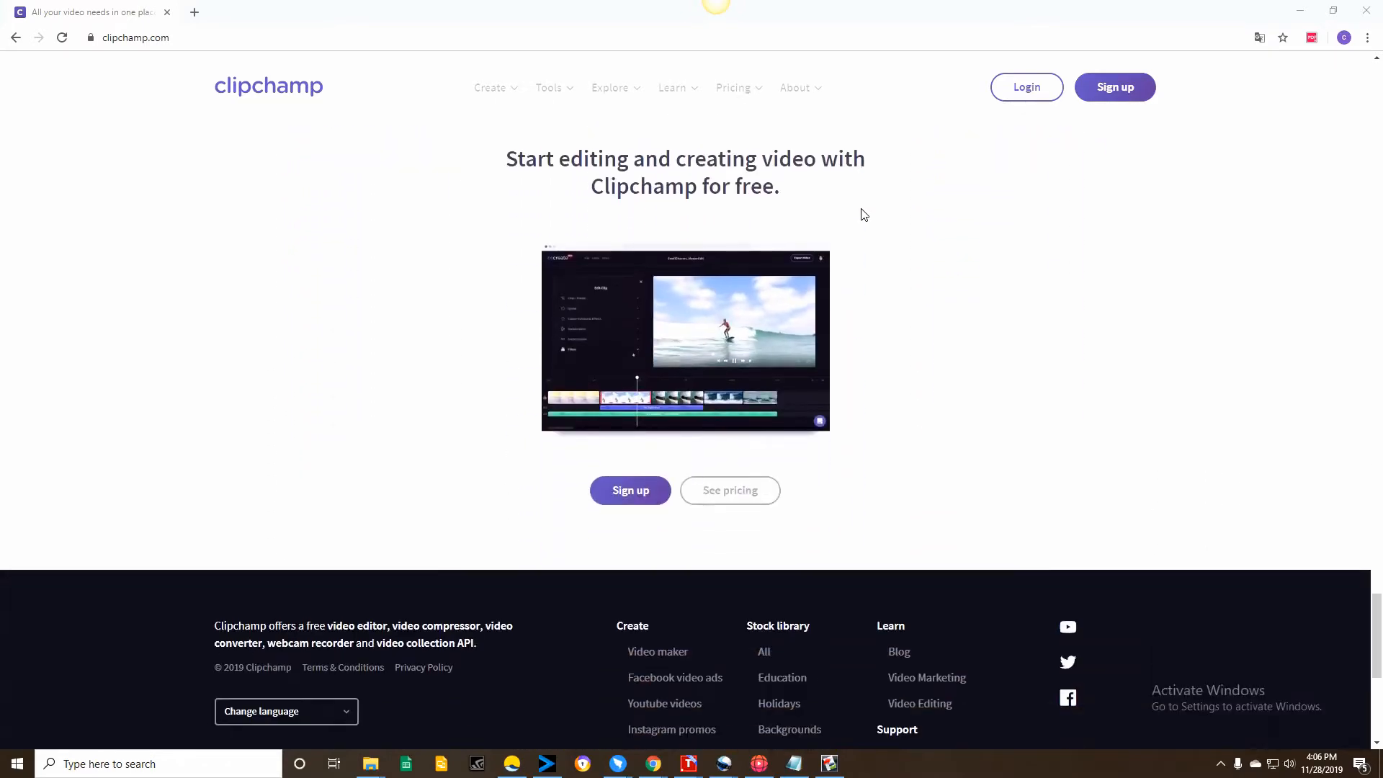
scroll(down, 3)
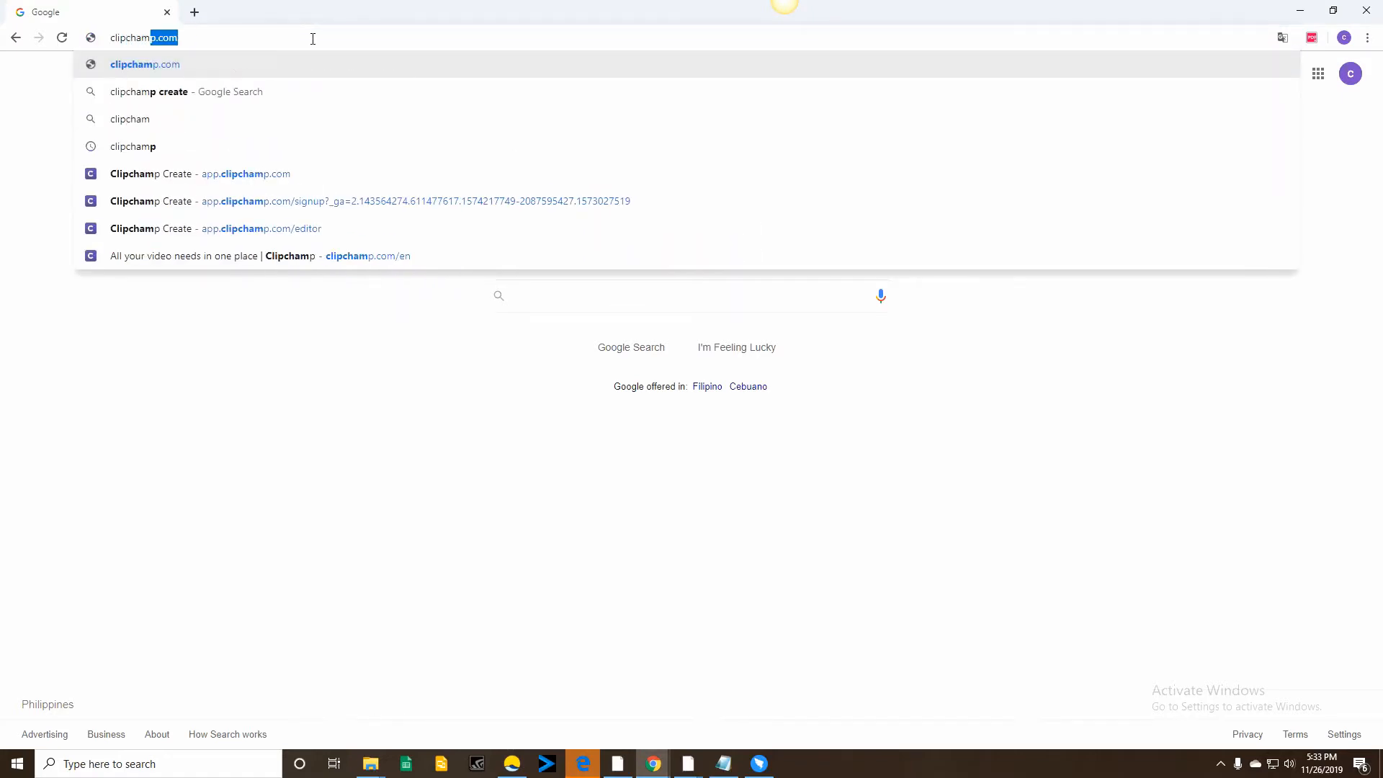
Step: Go from the Clipchamp homepage to Clipchamp Create and start an empty Untitled Project
click(145, 63)
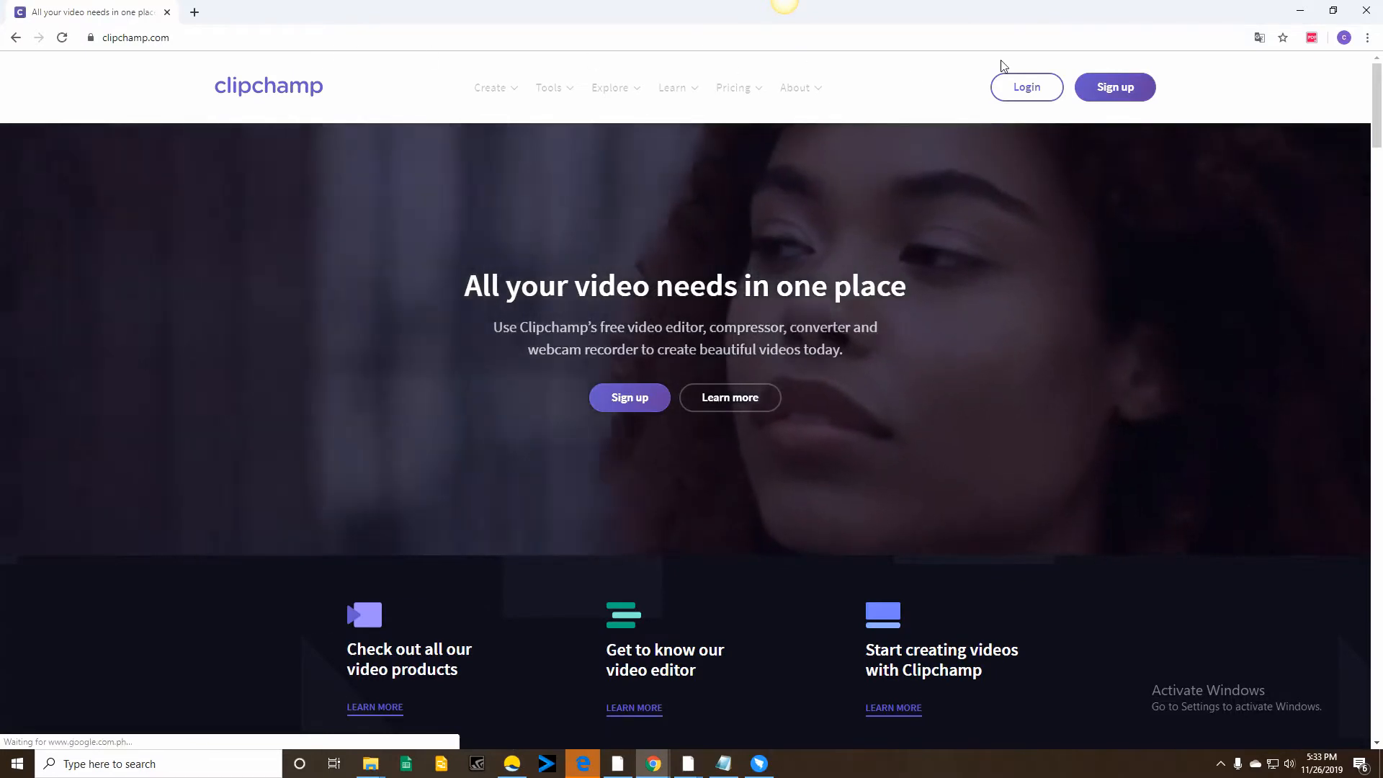
click(491, 87)
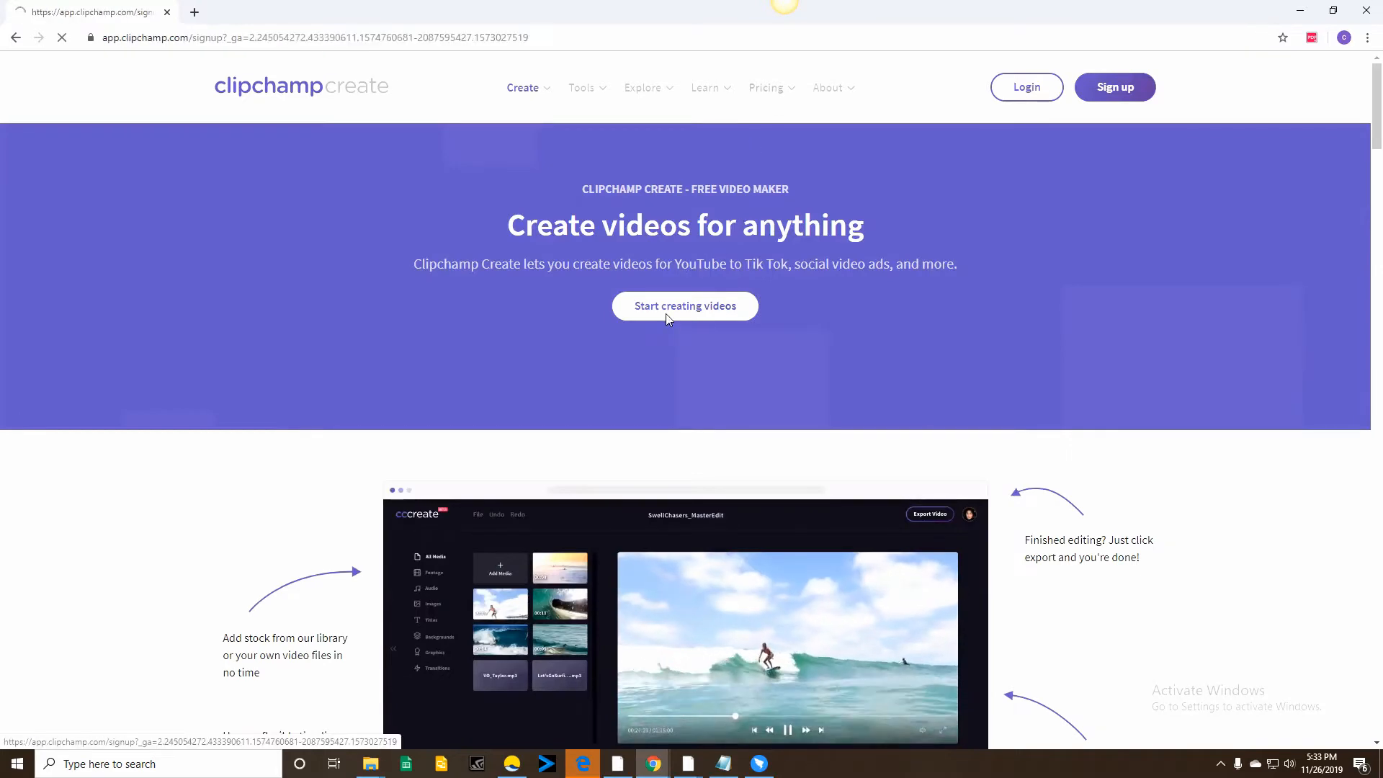
click(685, 306)
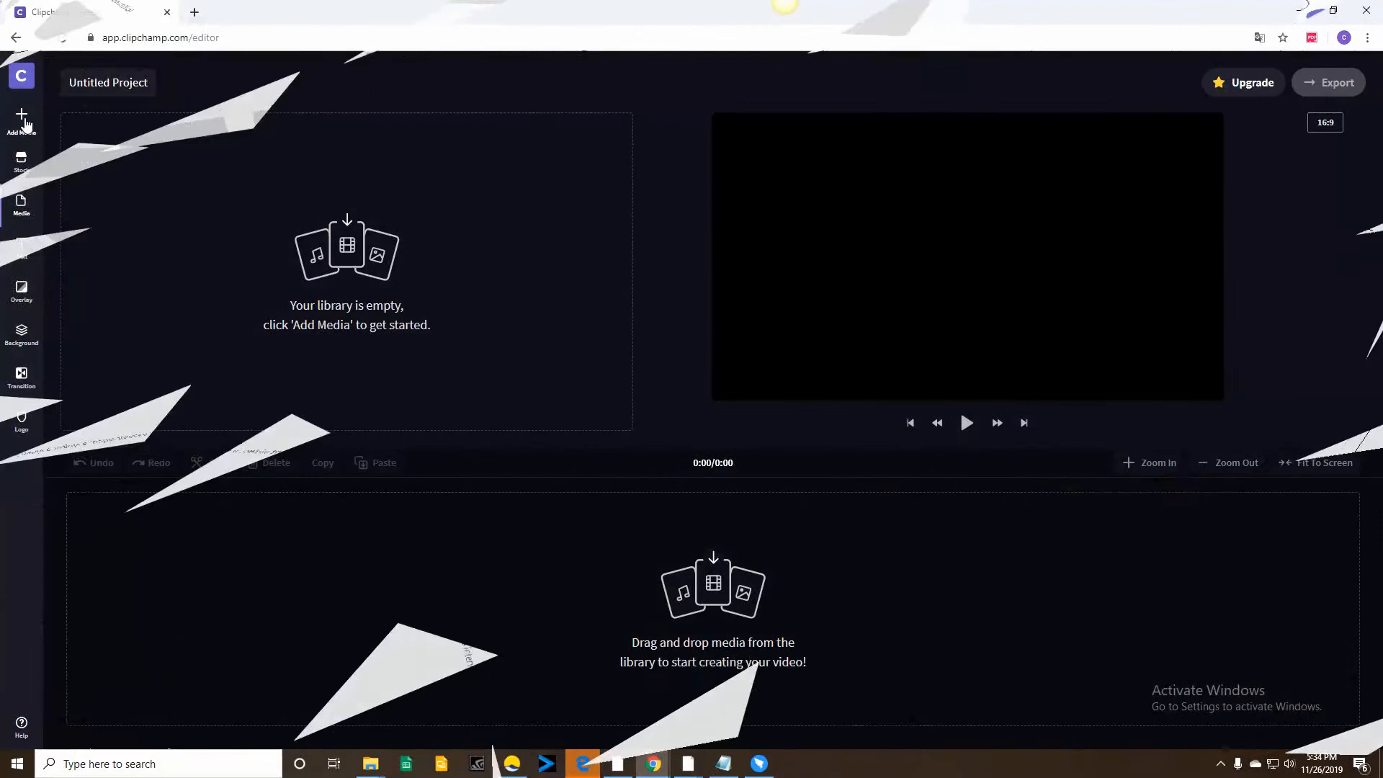
Step: Import the flowers video from the computer and place it on Clipchamp's timeline
click(21, 119)
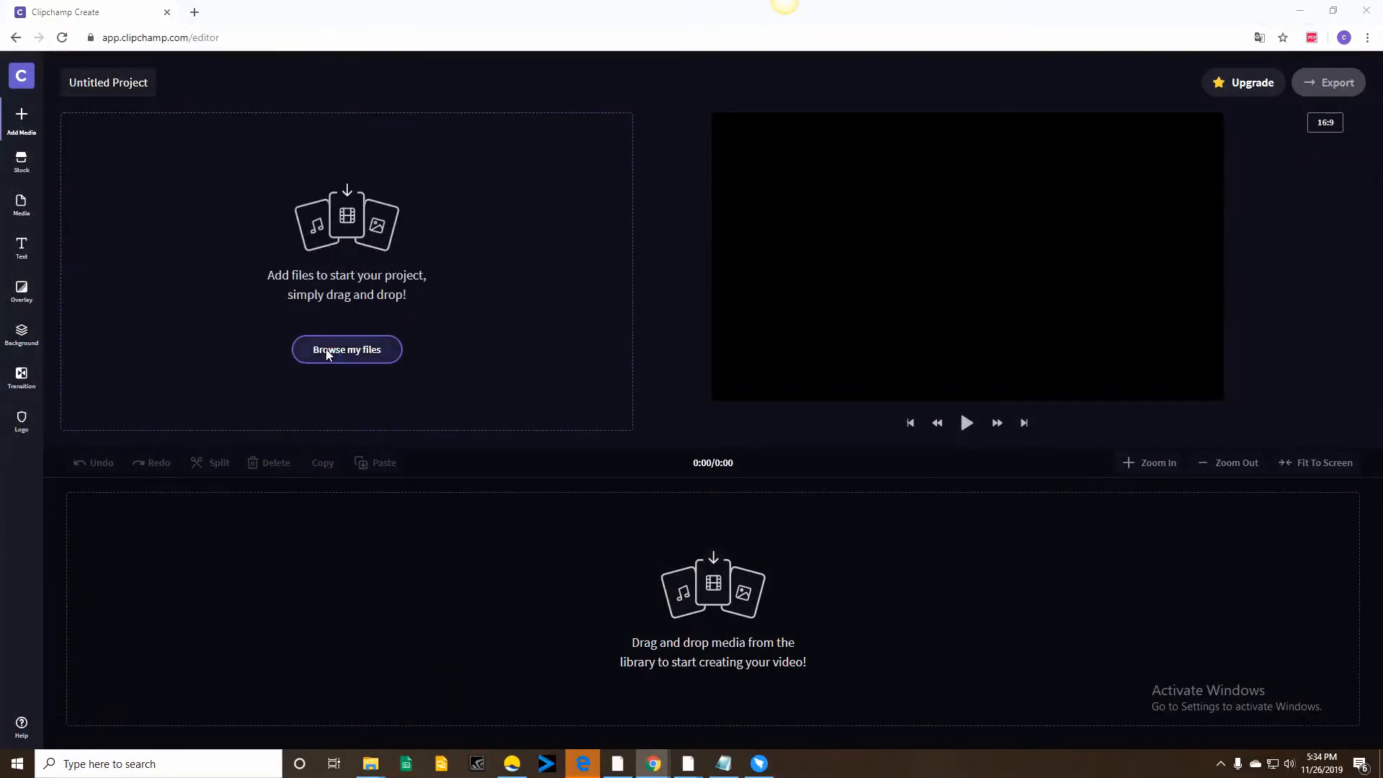
click(346, 350)
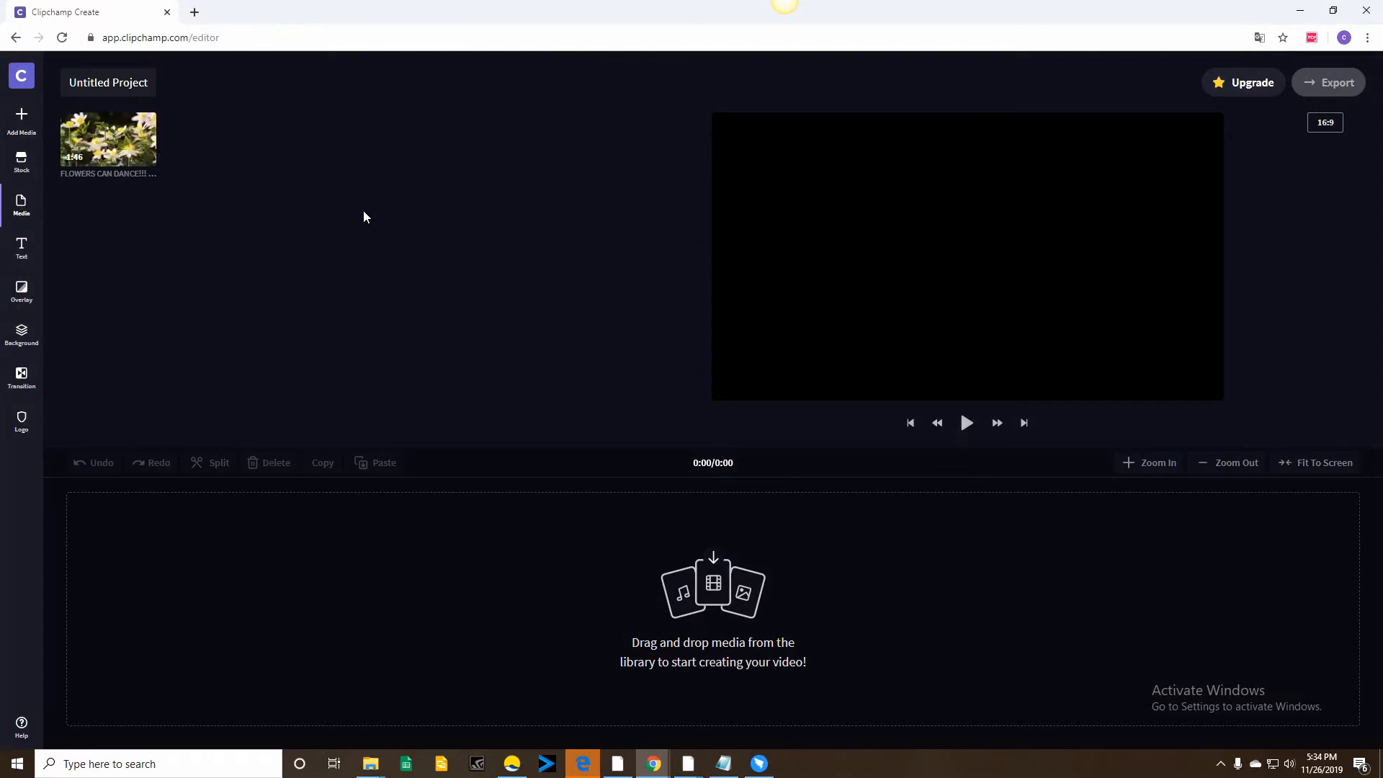
drag(107, 141, 143, 274)
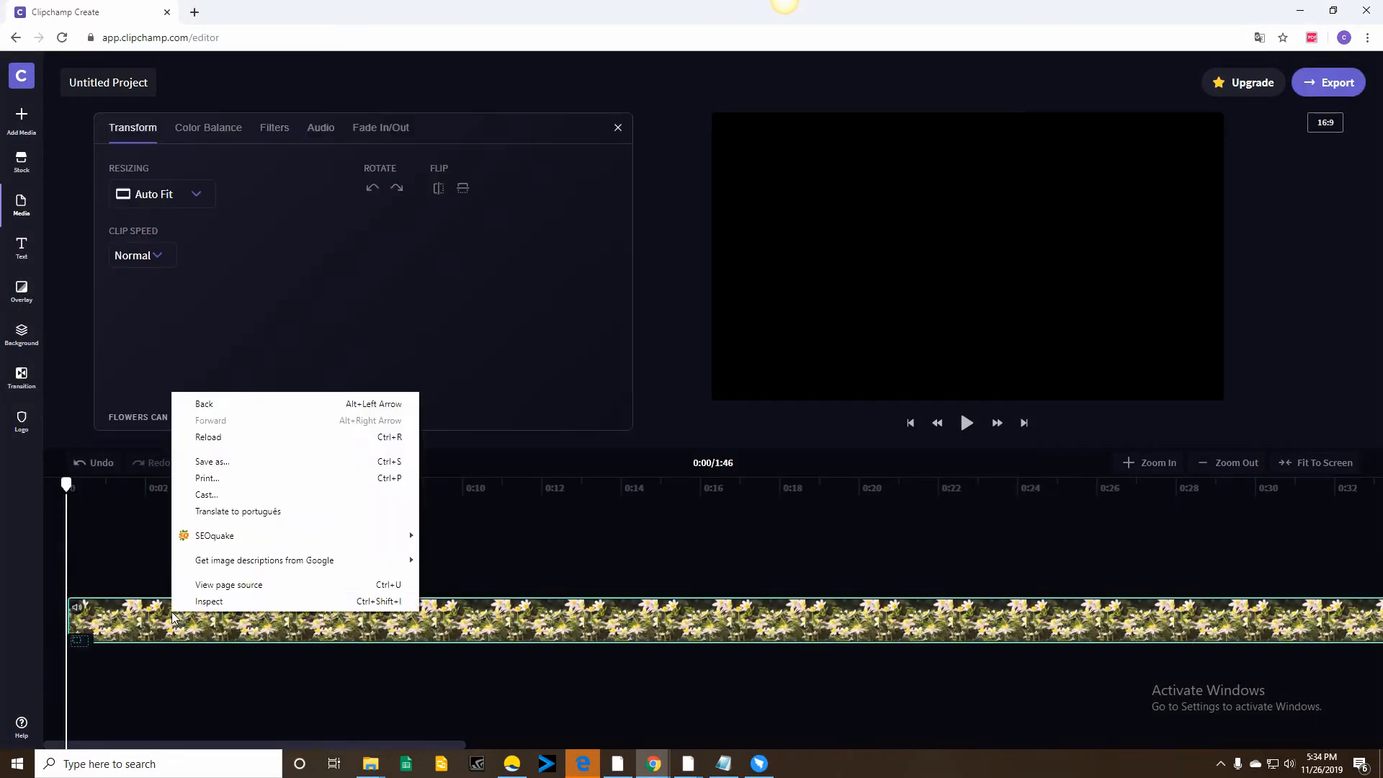
Step: Set the clip speed to Fast at 8x, shrinking the project to 0:13
click(141, 255)
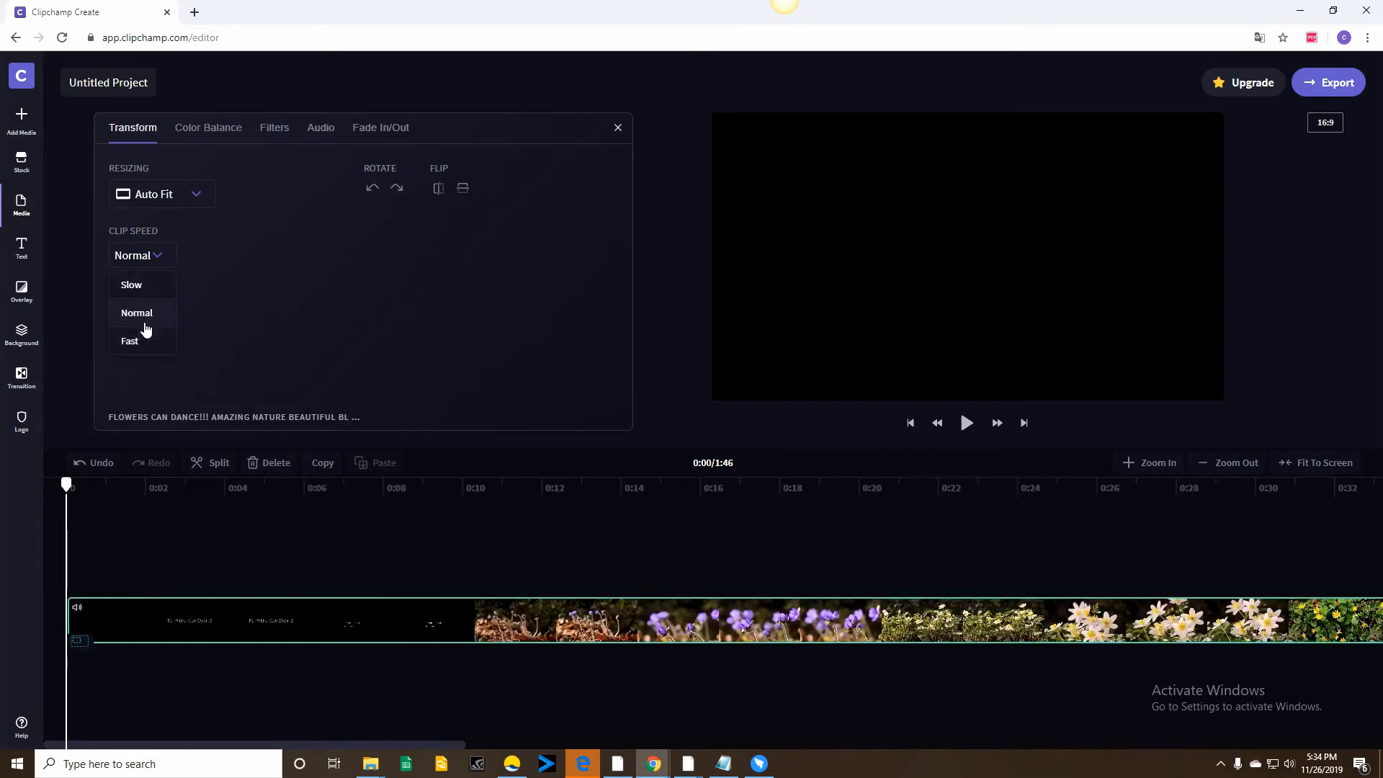
click(130, 340)
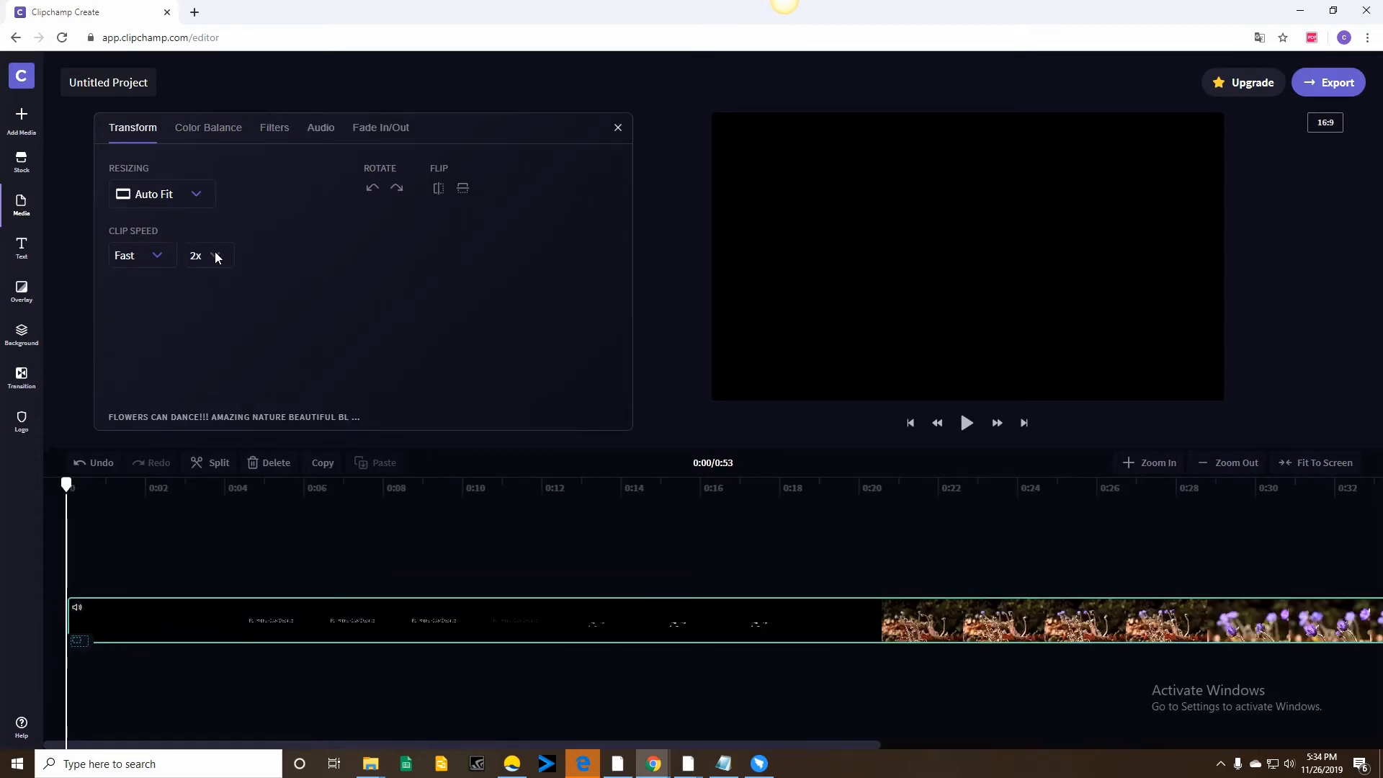
click(207, 255)
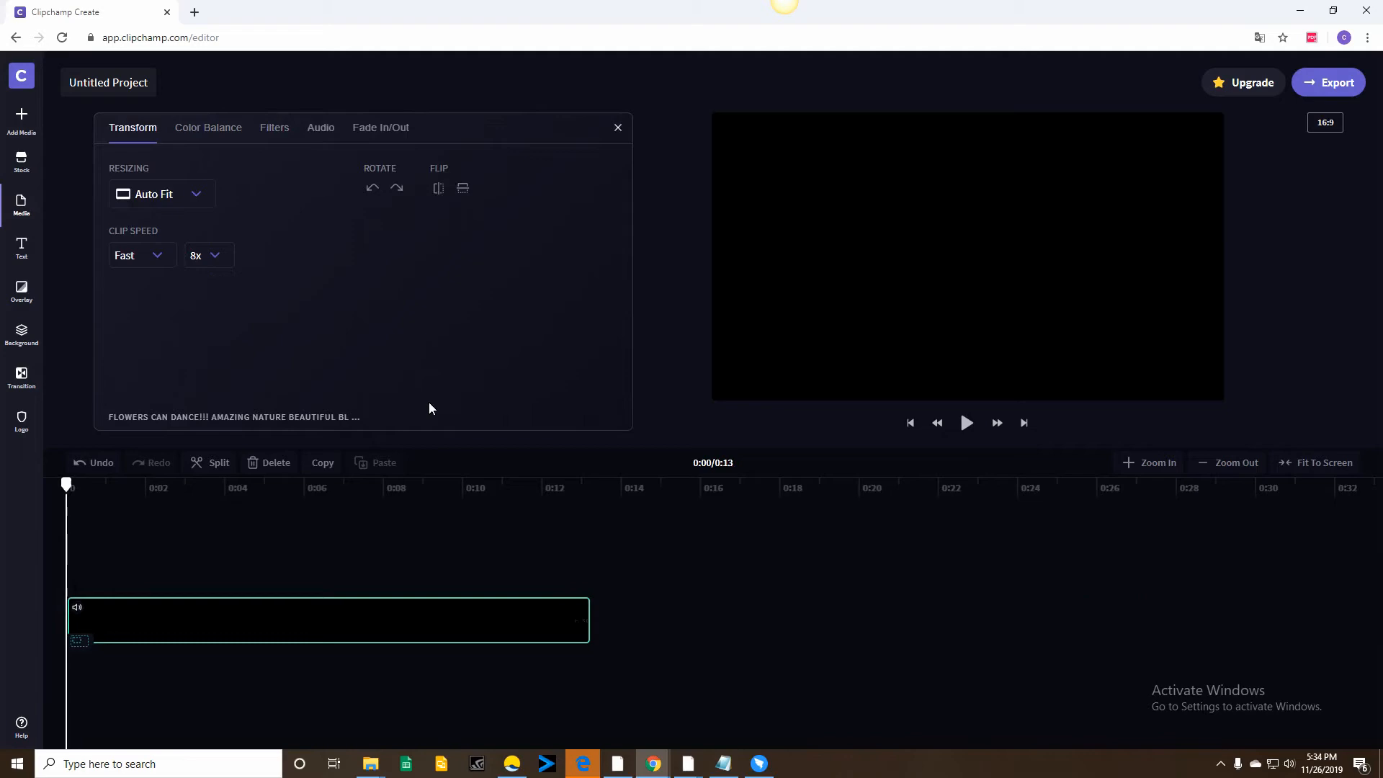
Step: Preview the sped-up clip, then check and close the export settings without exporting
click(967, 422)
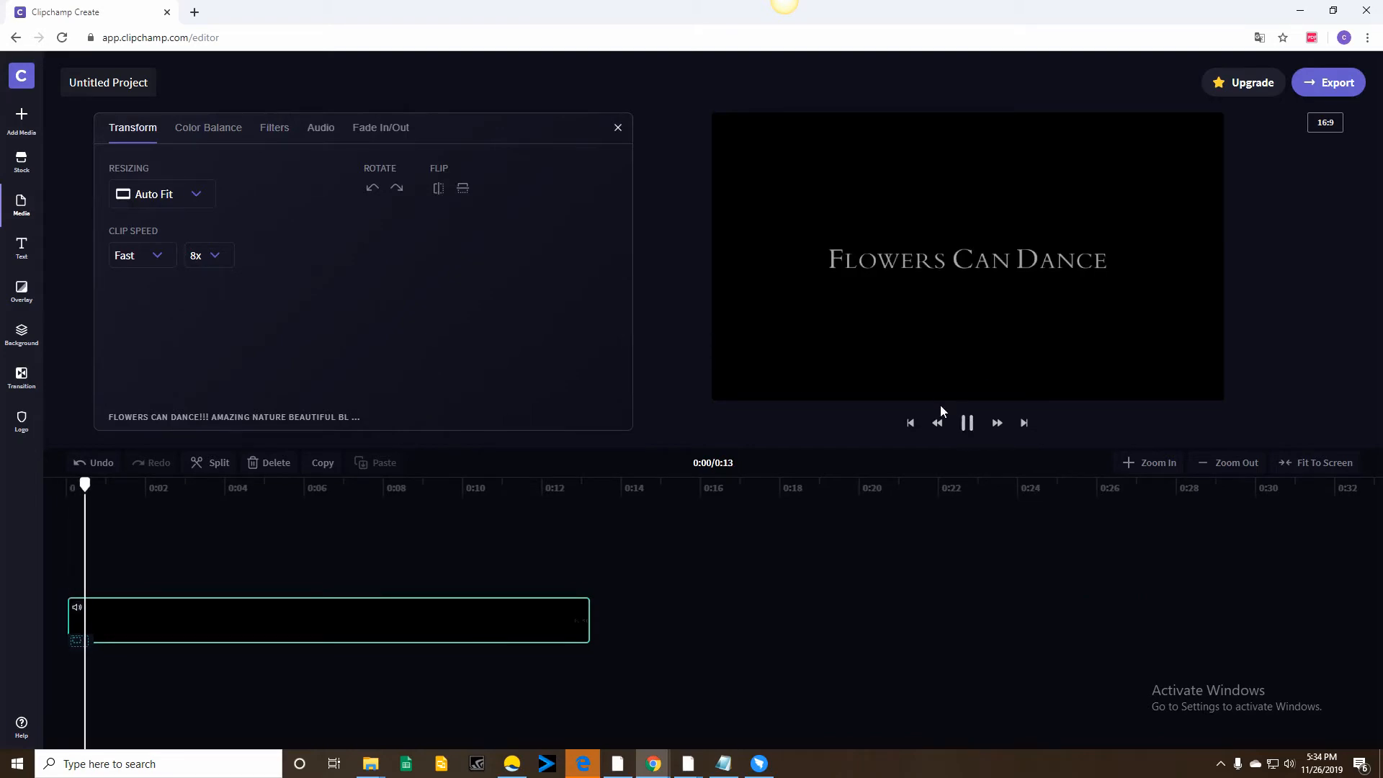
click(967, 422)
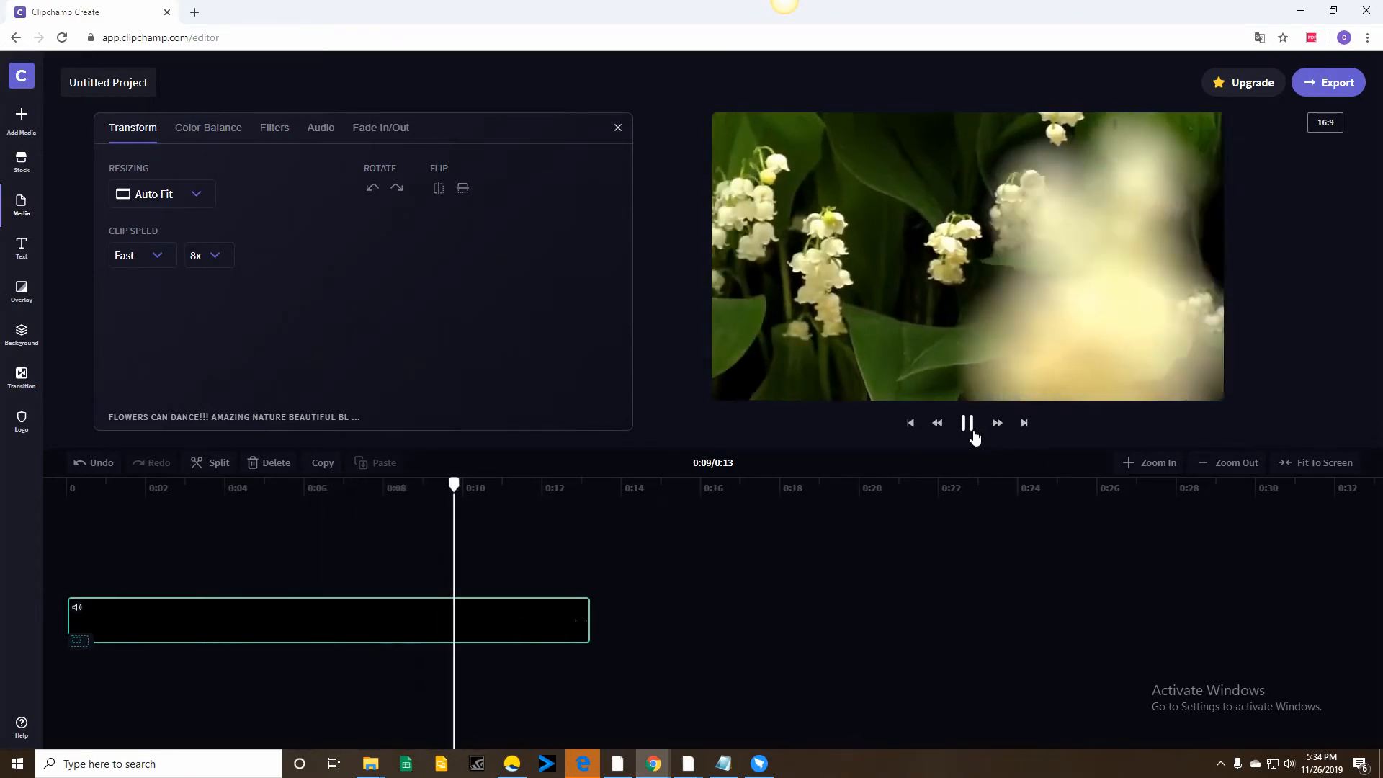
click(966, 423)
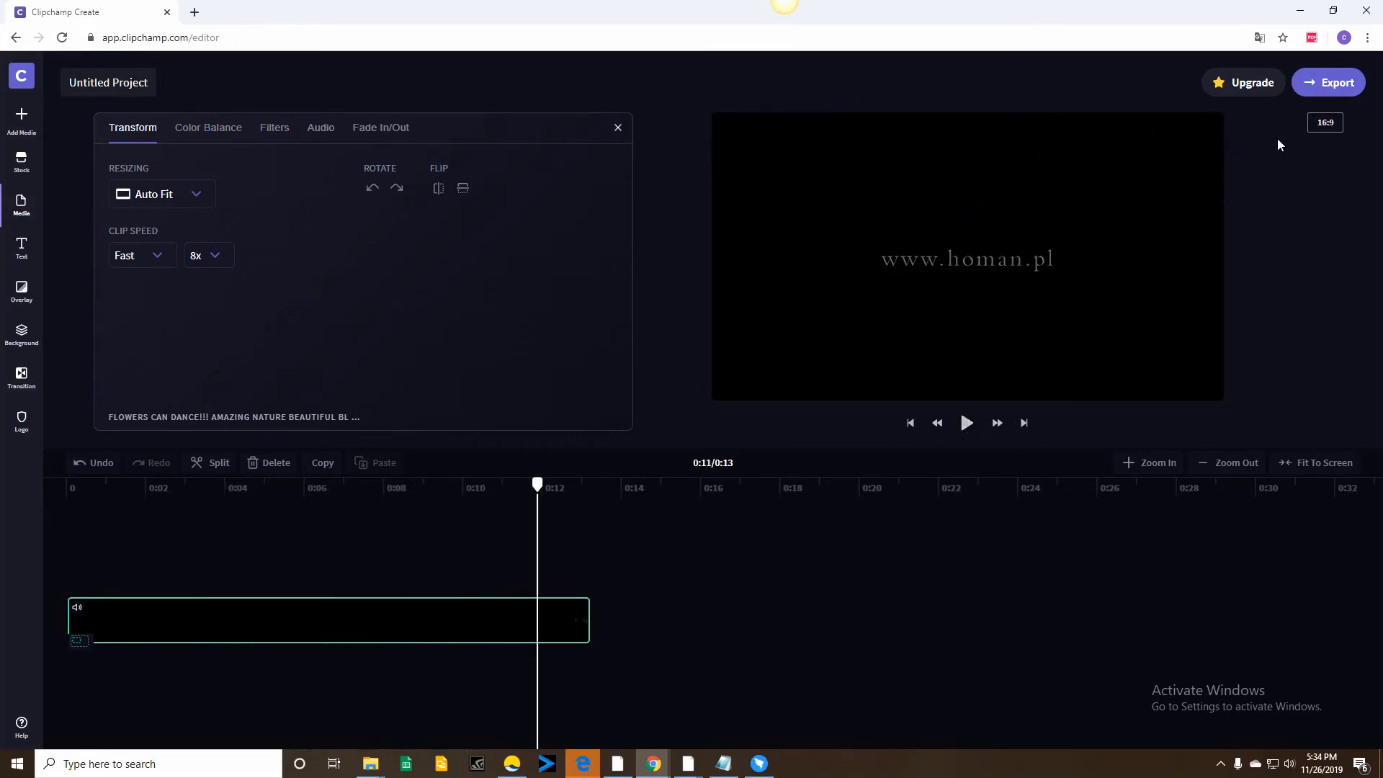
click(1327, 82)
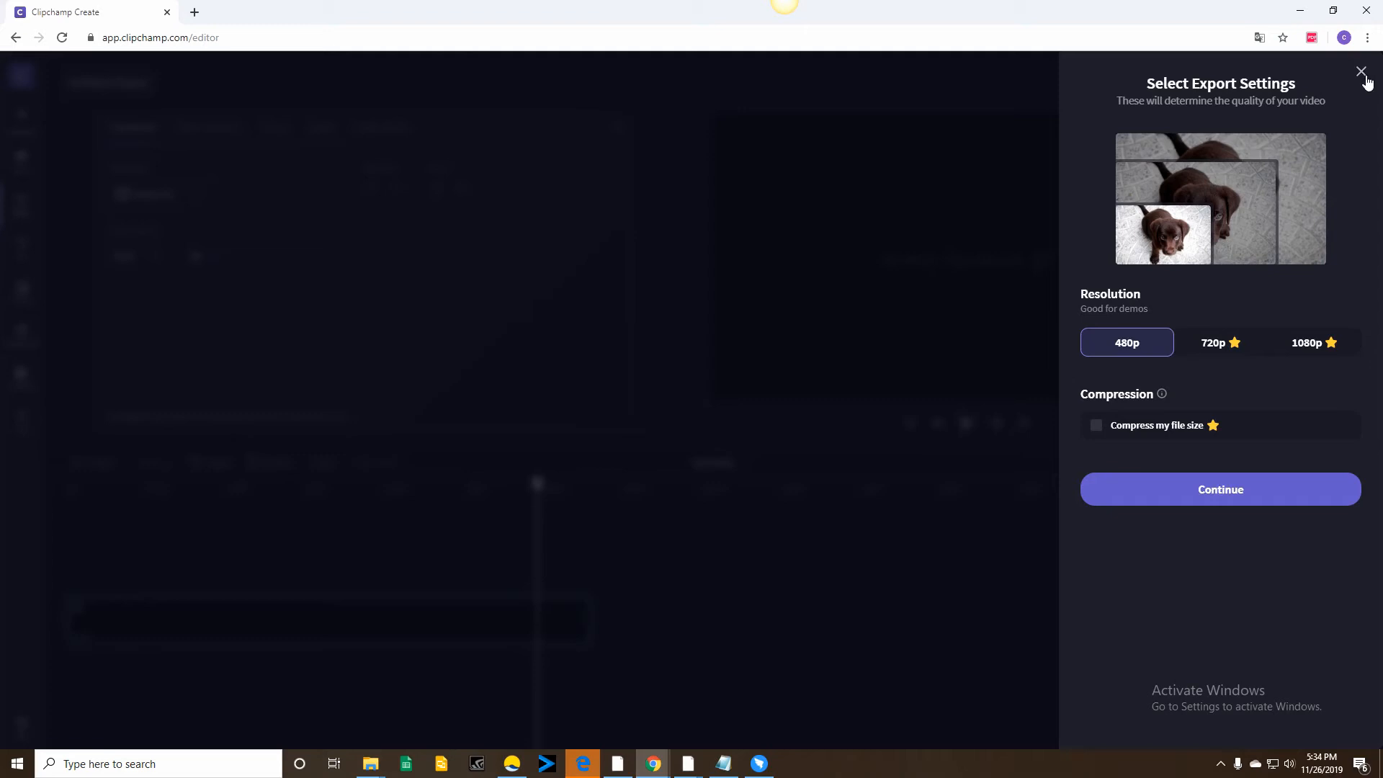
click(1361, 71)
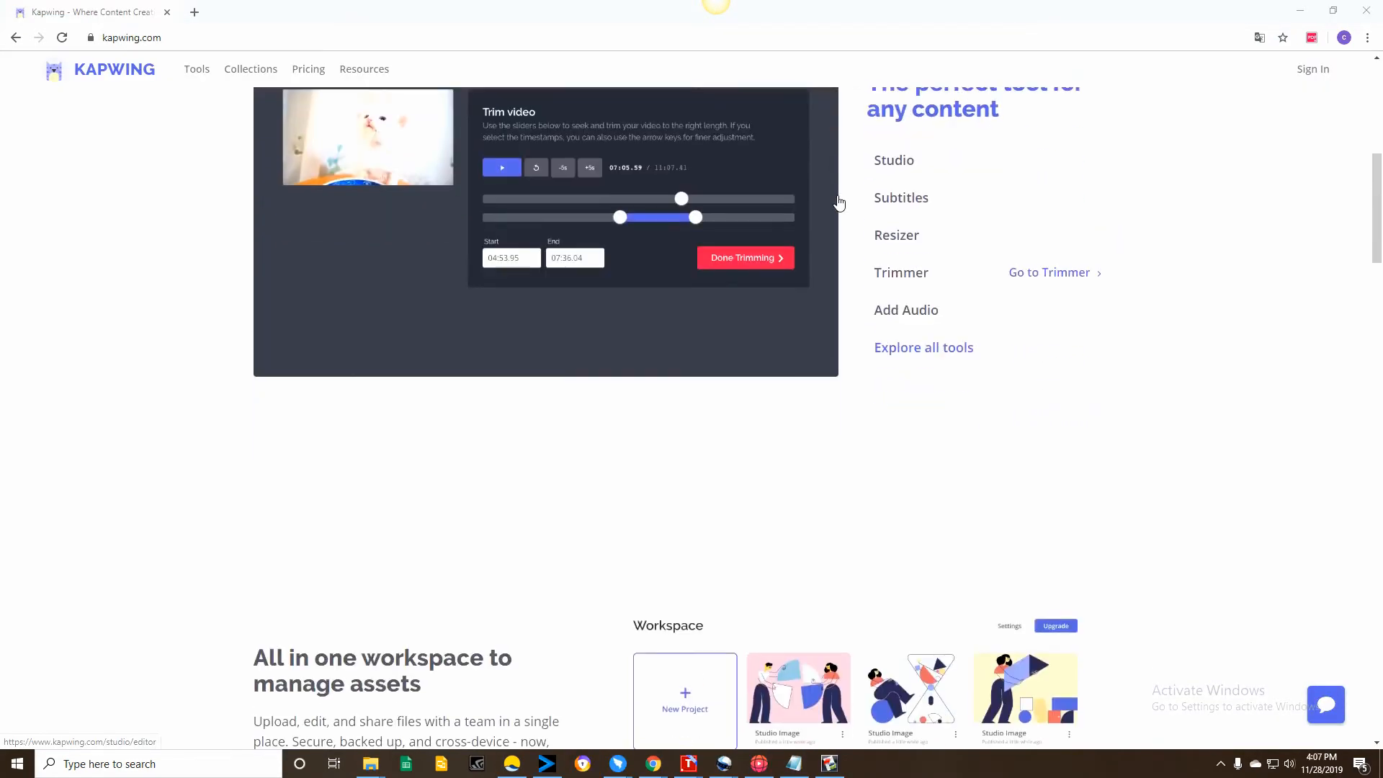
scroll(down, 3)
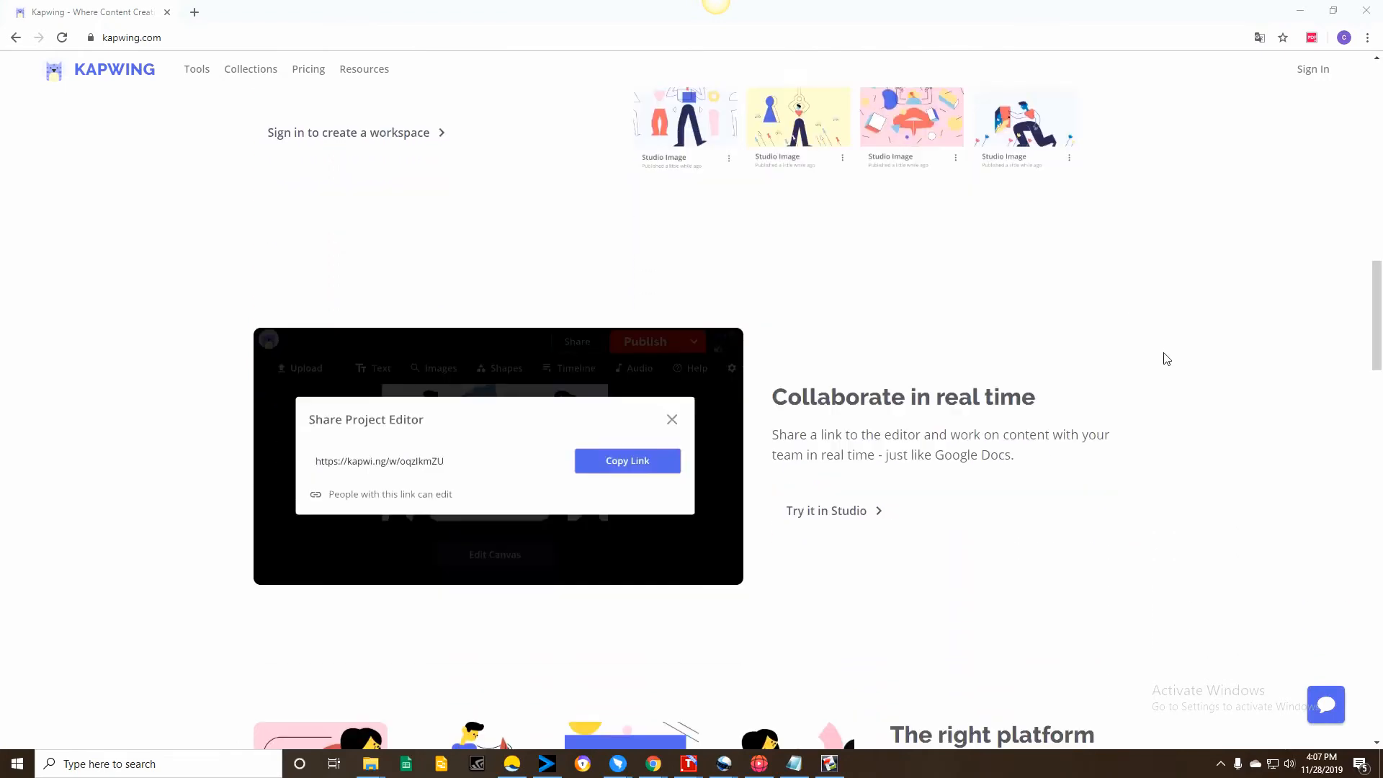
scroll(down, 3)
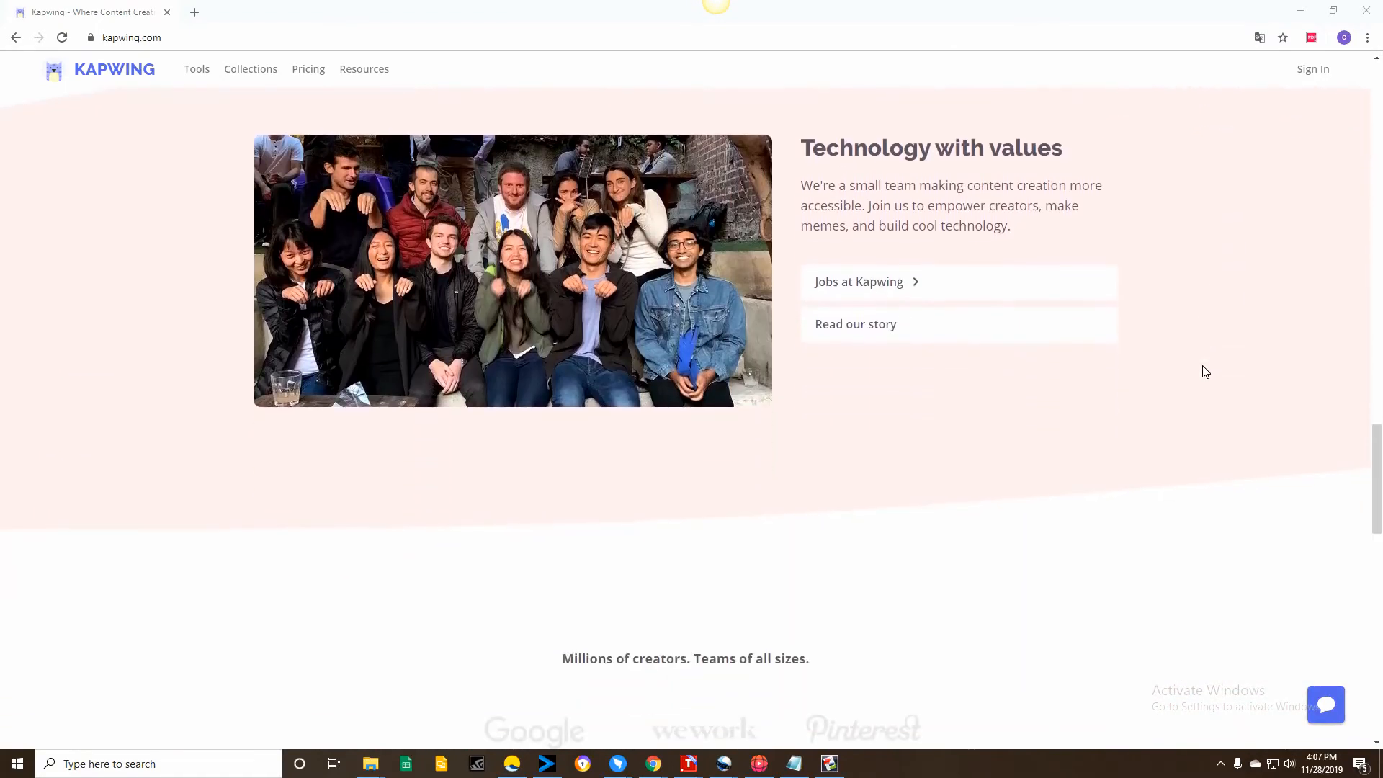
scroll(down, 3)
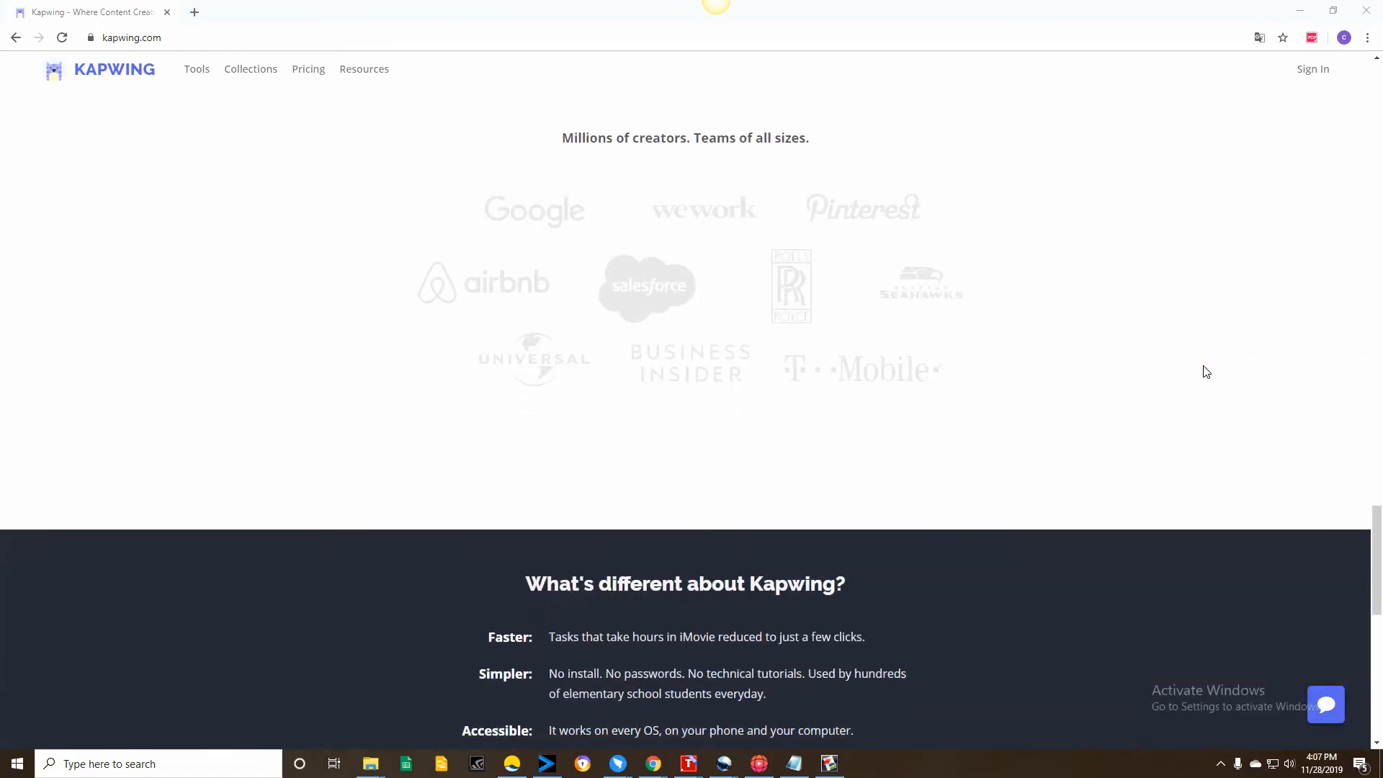
scroll(down, 3)
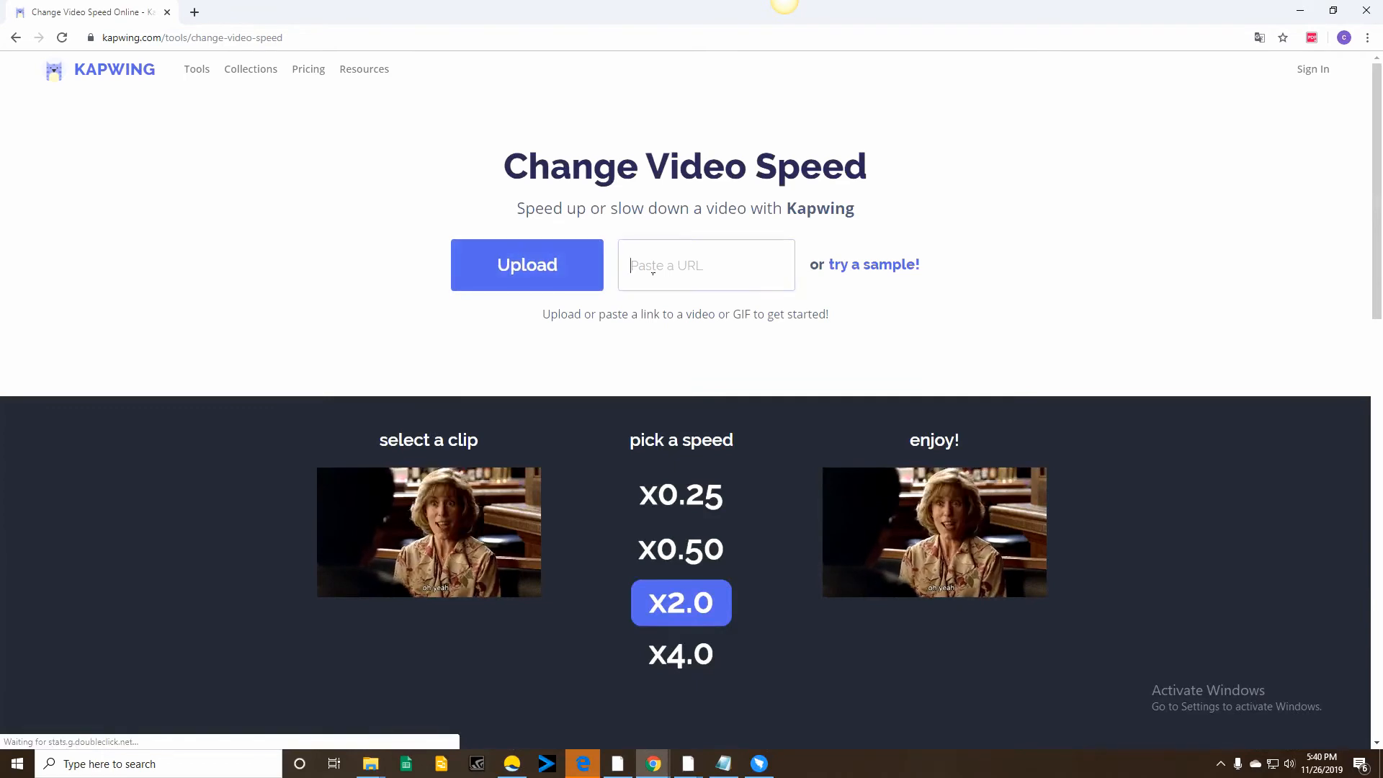
Step: Upload the FLOWERS CAN DANCE video into Kapwing's Change Video Speed tool
click(527, 264)
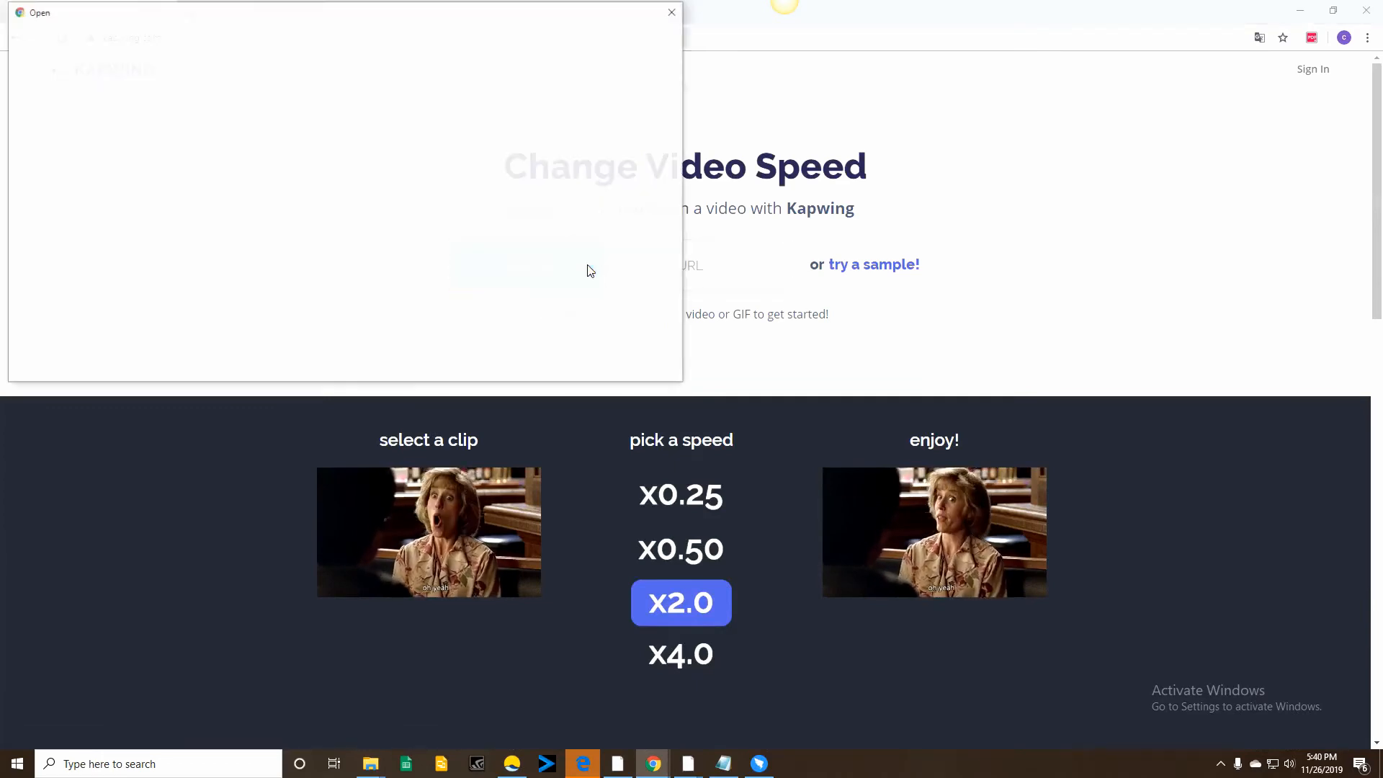
click(564, 114)
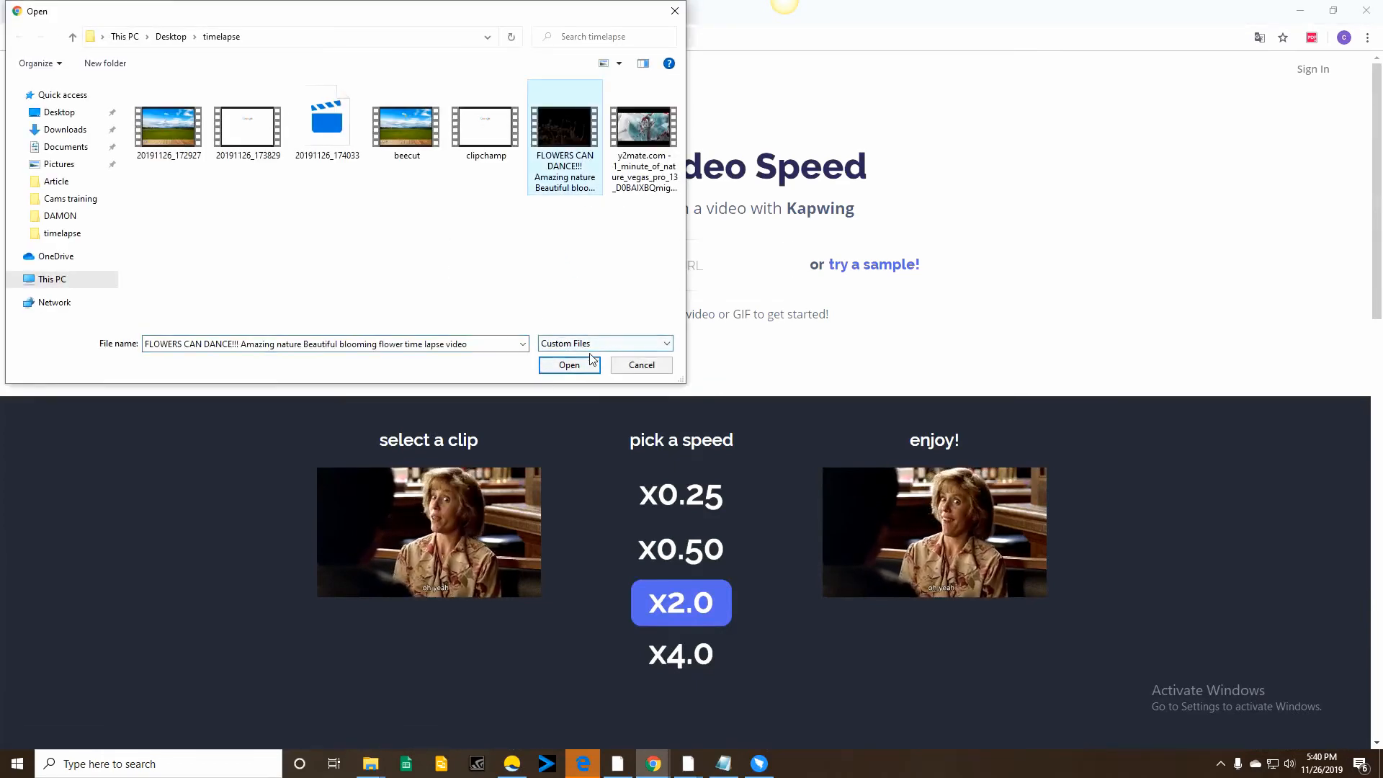
click(569, 365)
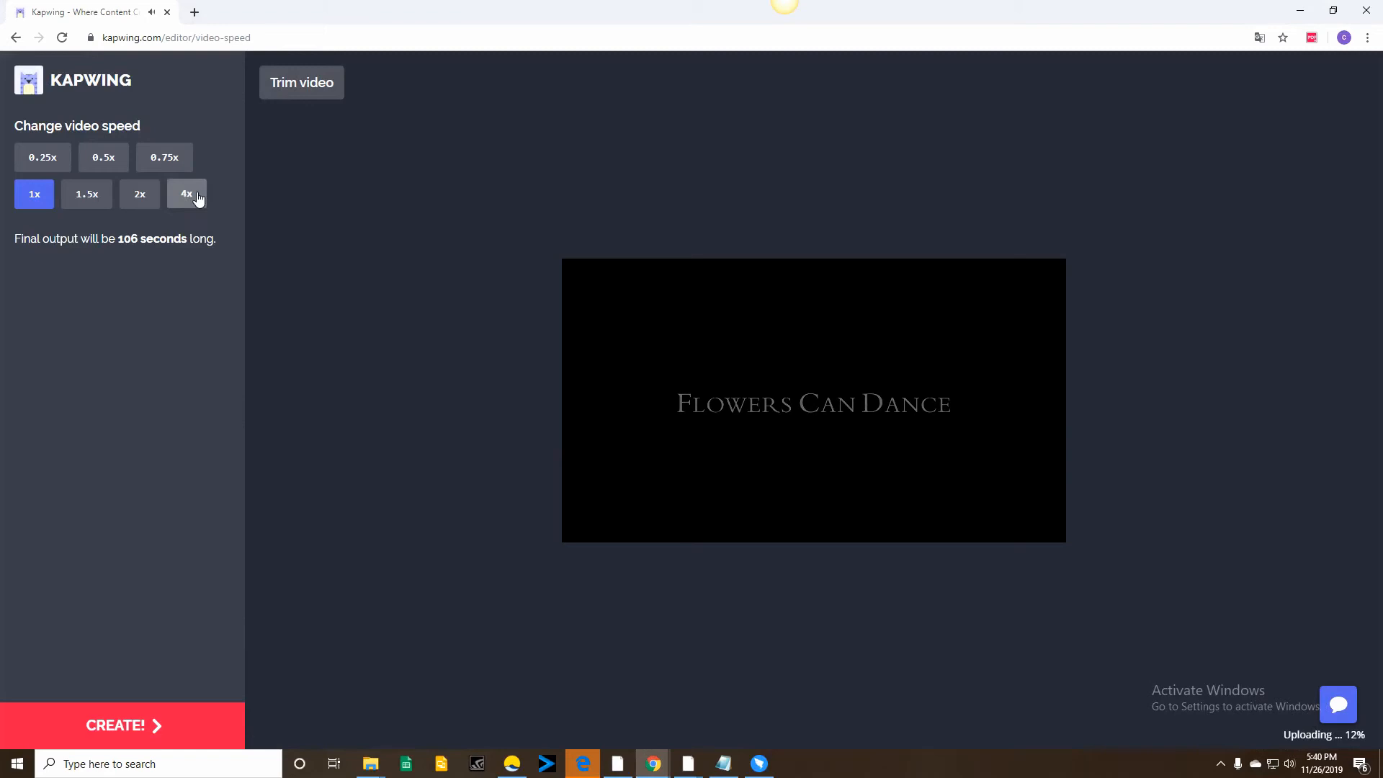
Step: Choose 4x speed for a 26.5-second output and start creating the video
click(185, 193)
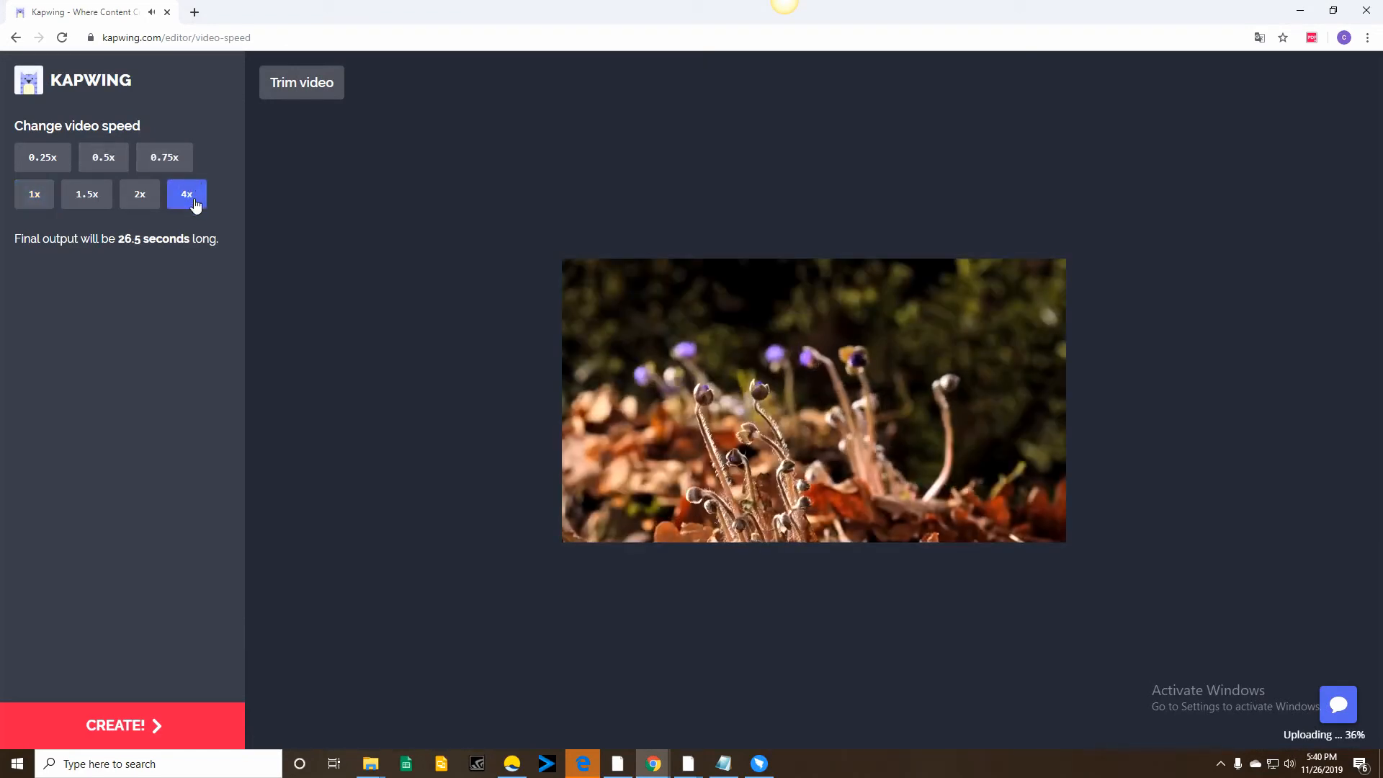
mouse_move(439, 636)
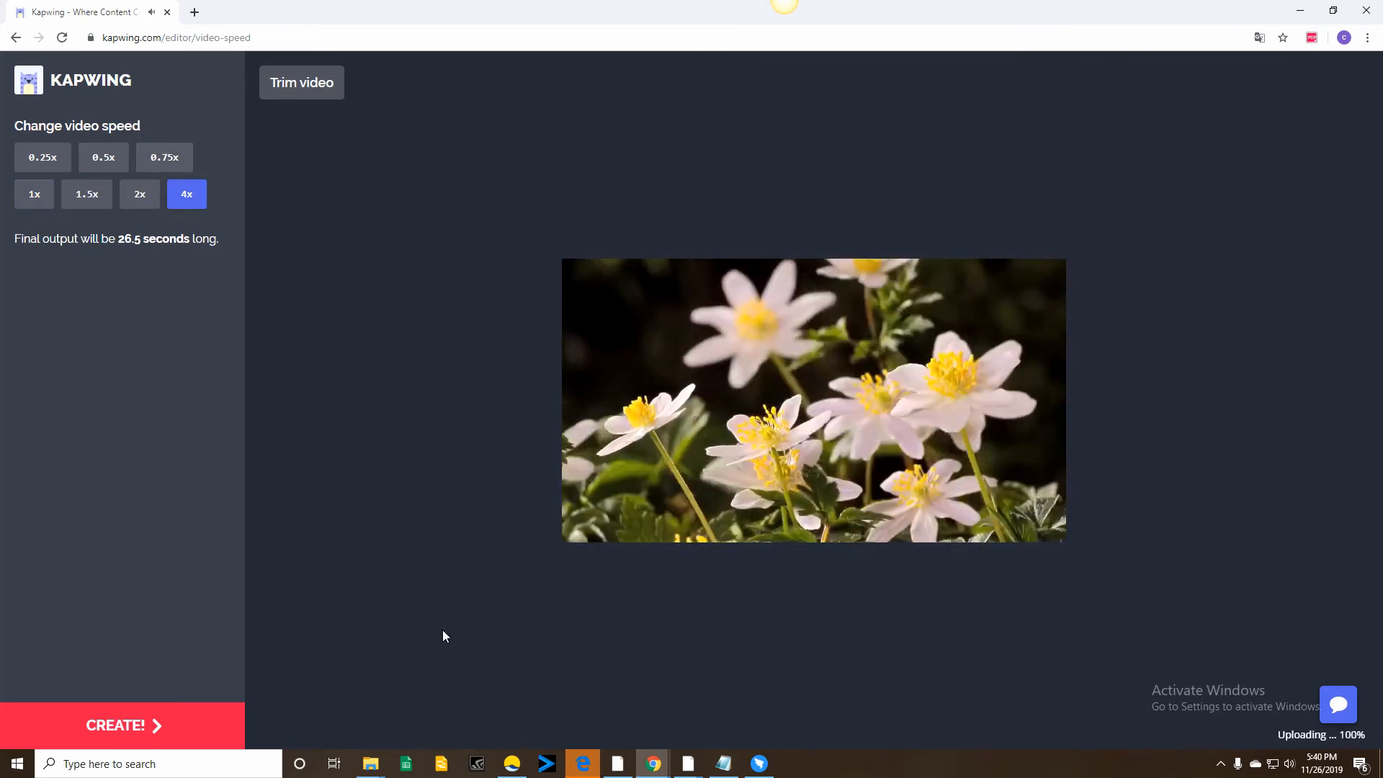
click(121, 726)
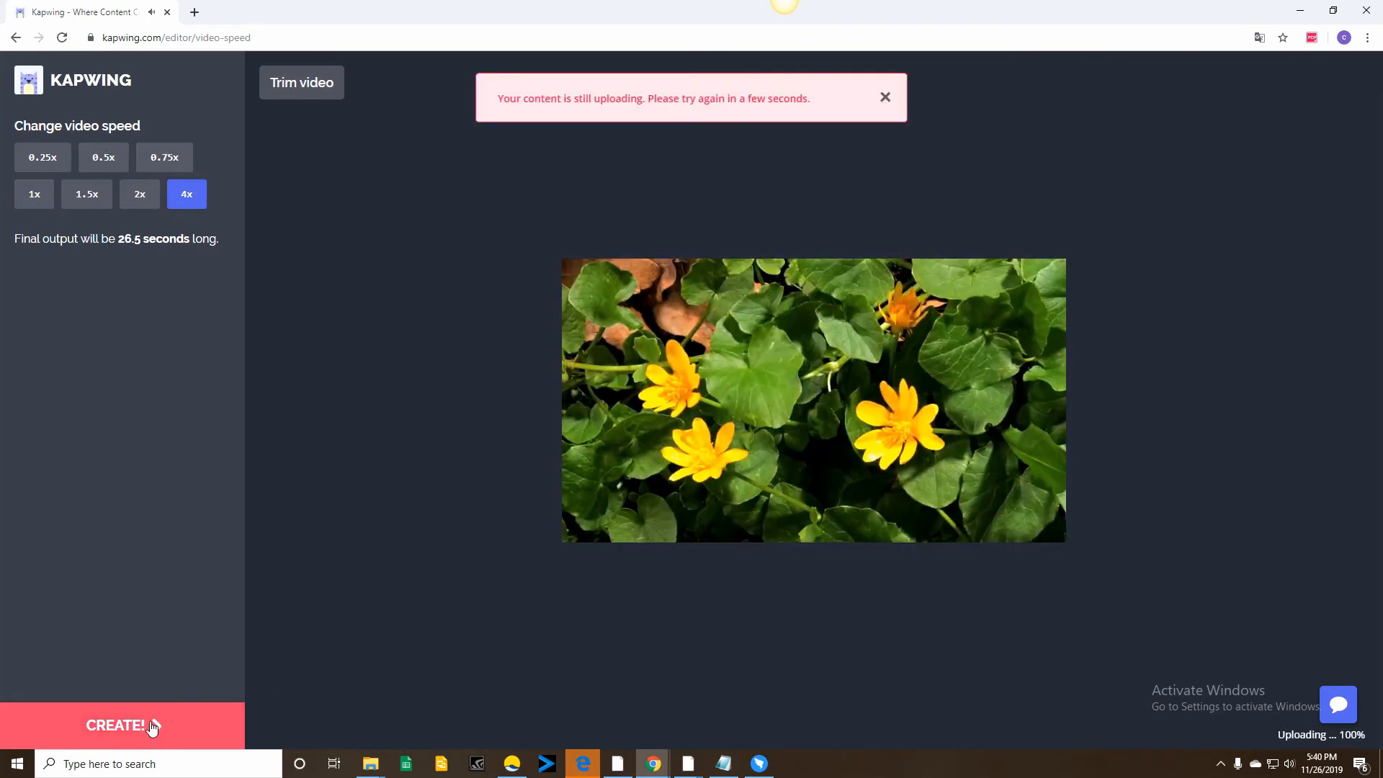